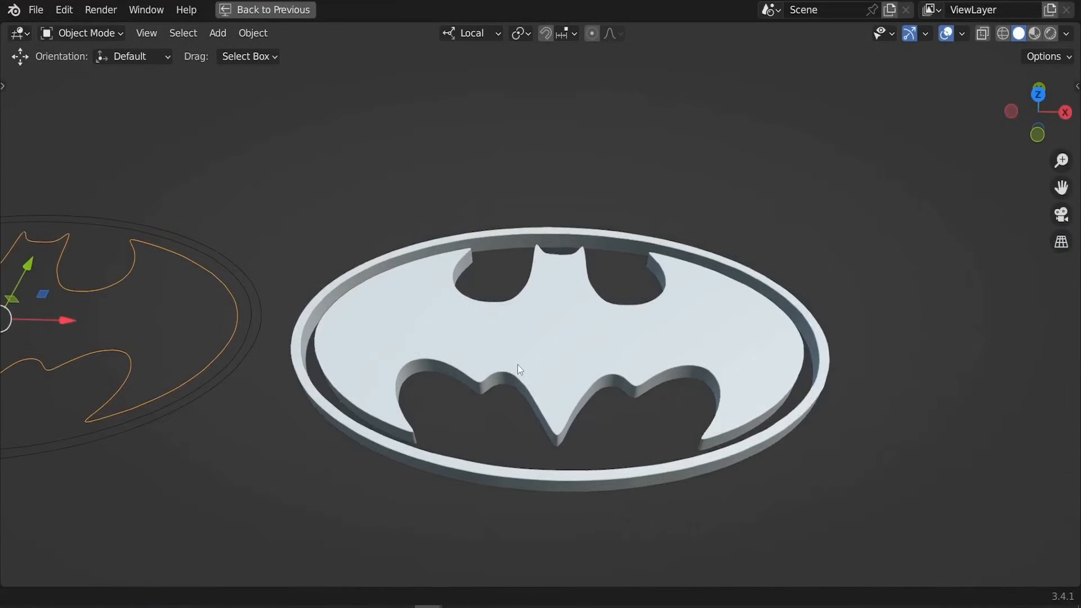
Step: Delete all default scene objects, add a single plane and show its sidebar dimensions readout
click(271, 10)
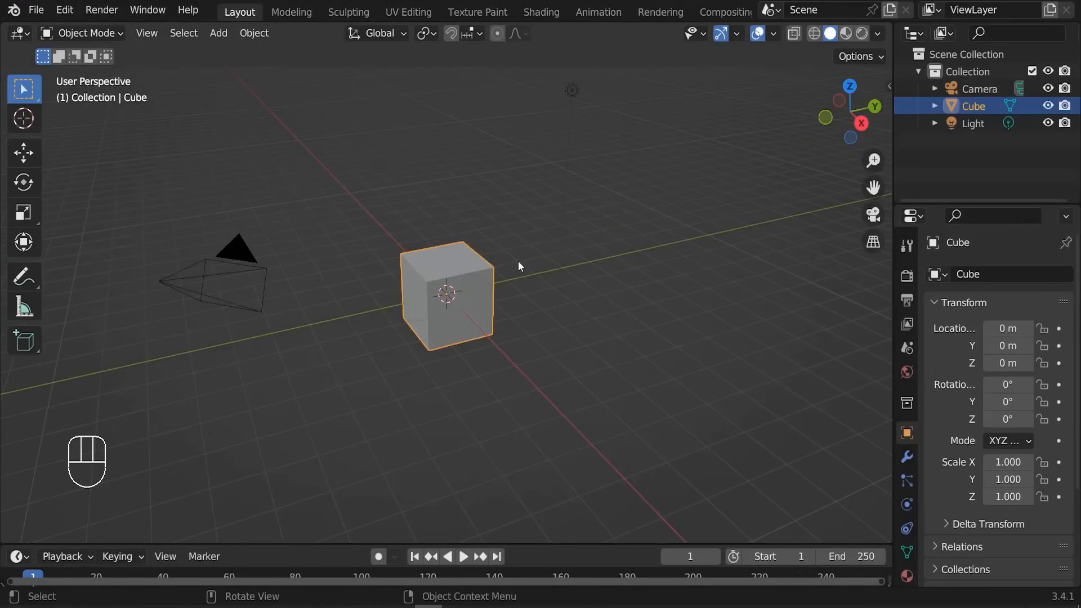
key(x)
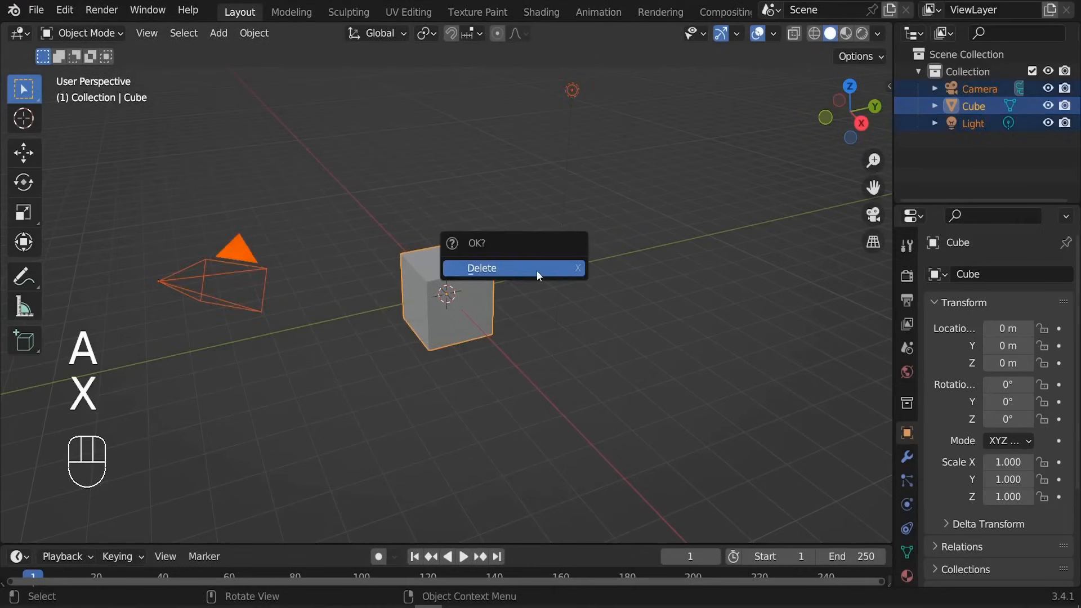
click(481, 268)
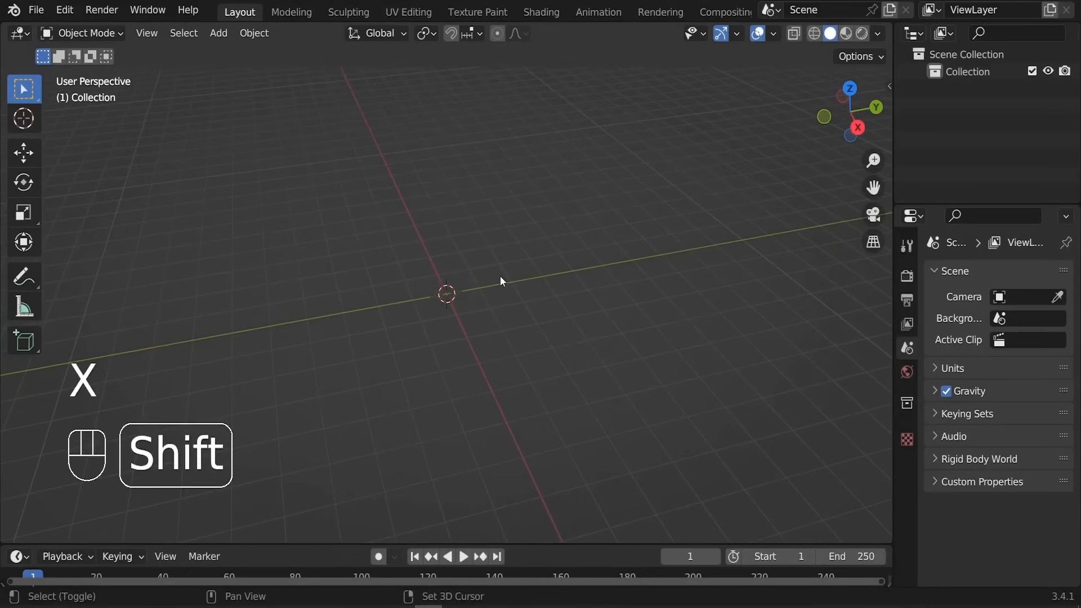
key(shift+a)
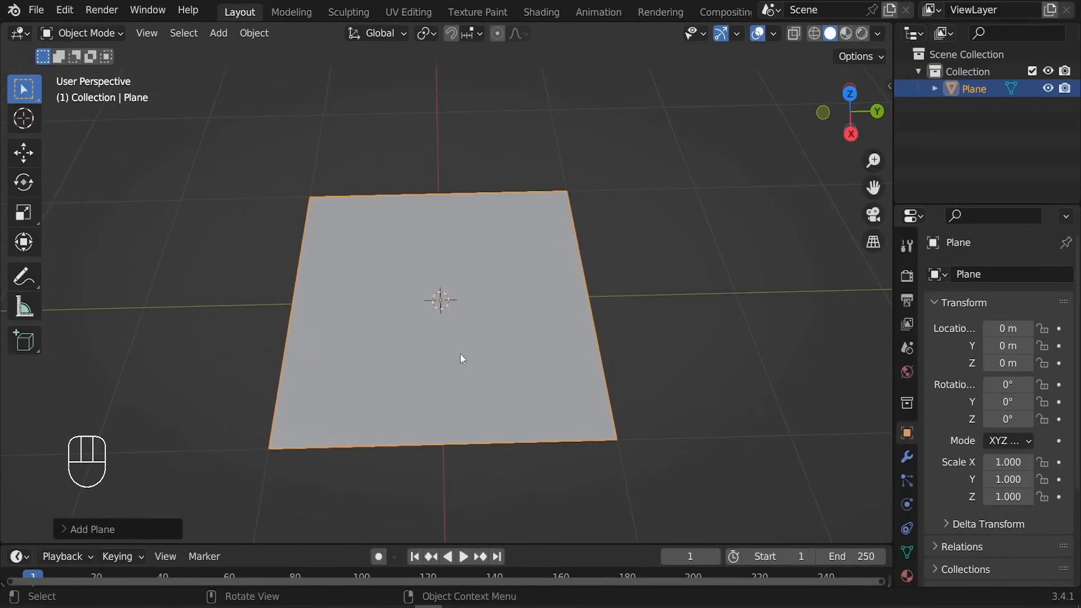
key(n)
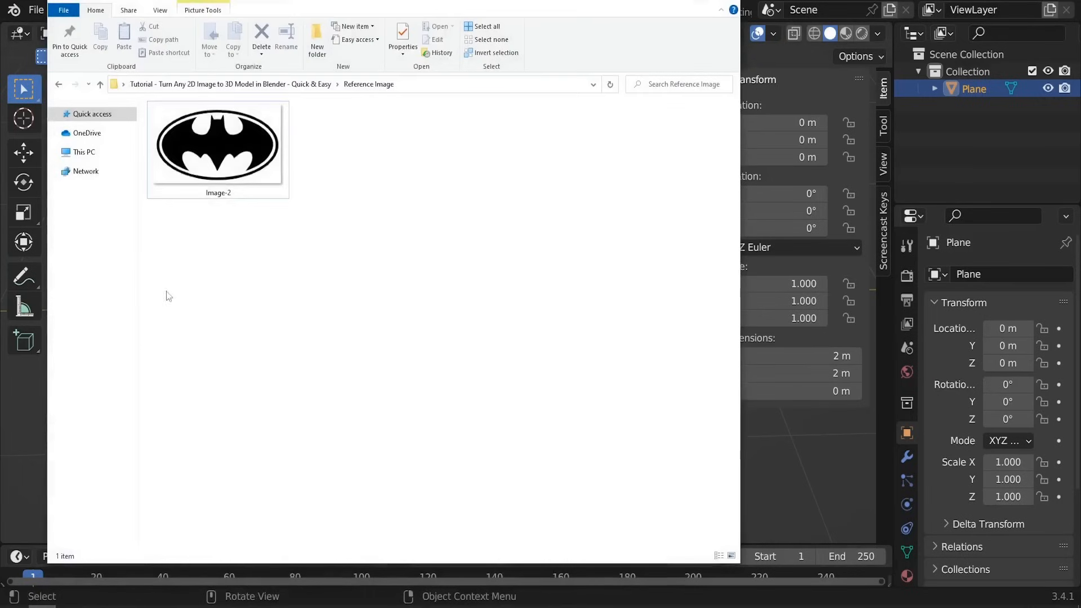
Step: Read the Batman logo image's 1280 × 744 pixel size from its file properties, then cancel
click(217, 143)
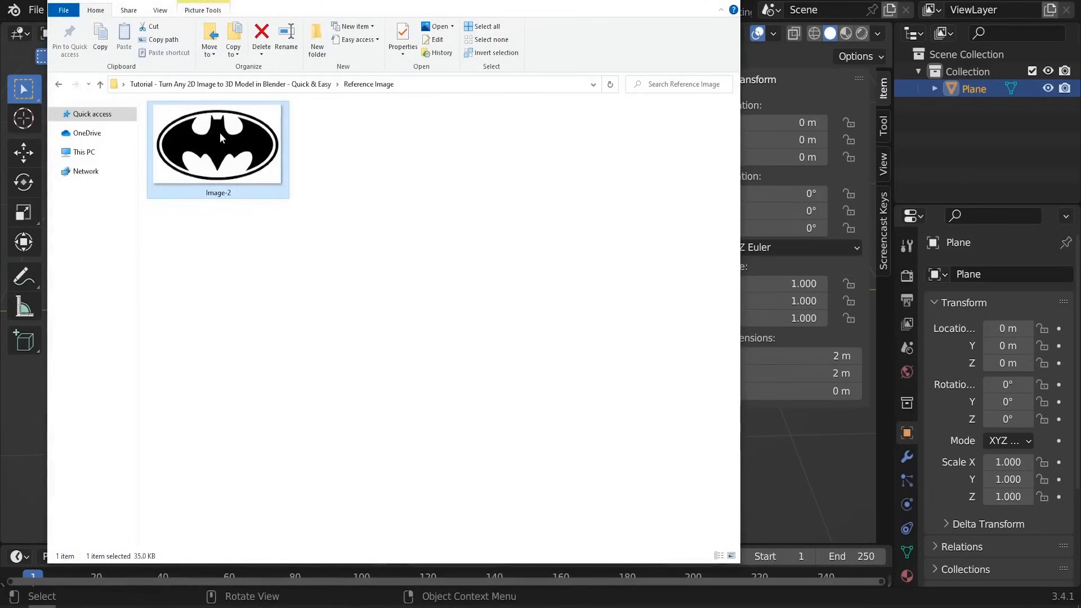
right_click(217, 142)
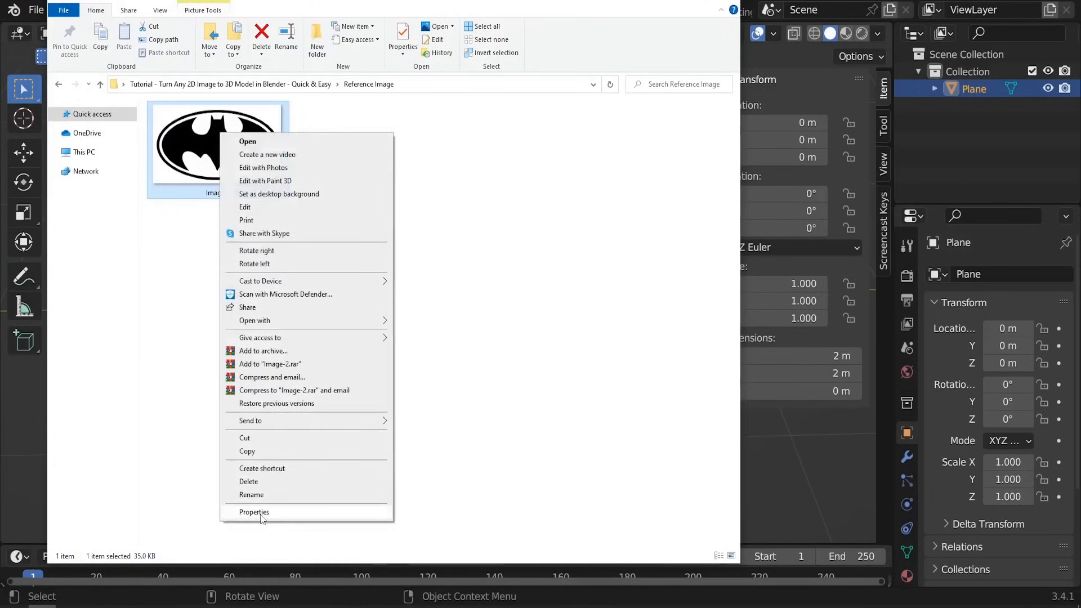
click(254, 511)
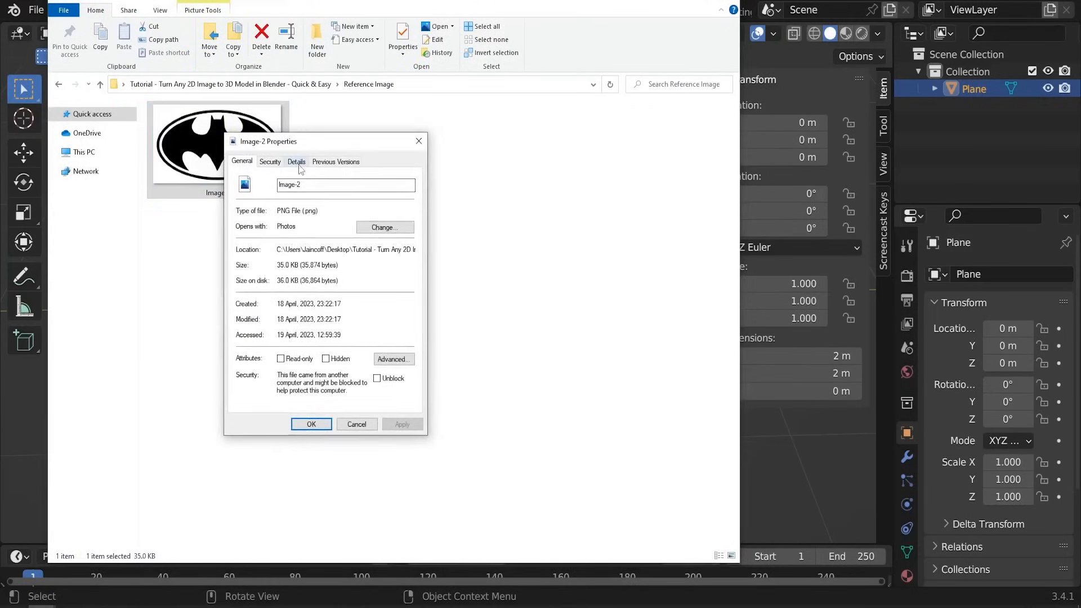
click(296, 161)
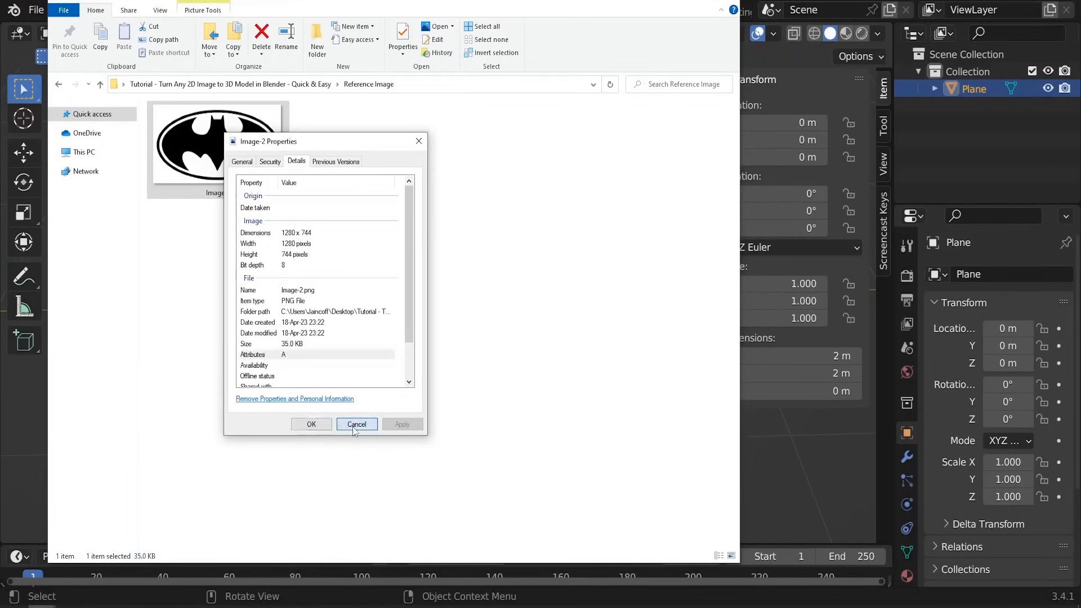
click(357, 424)
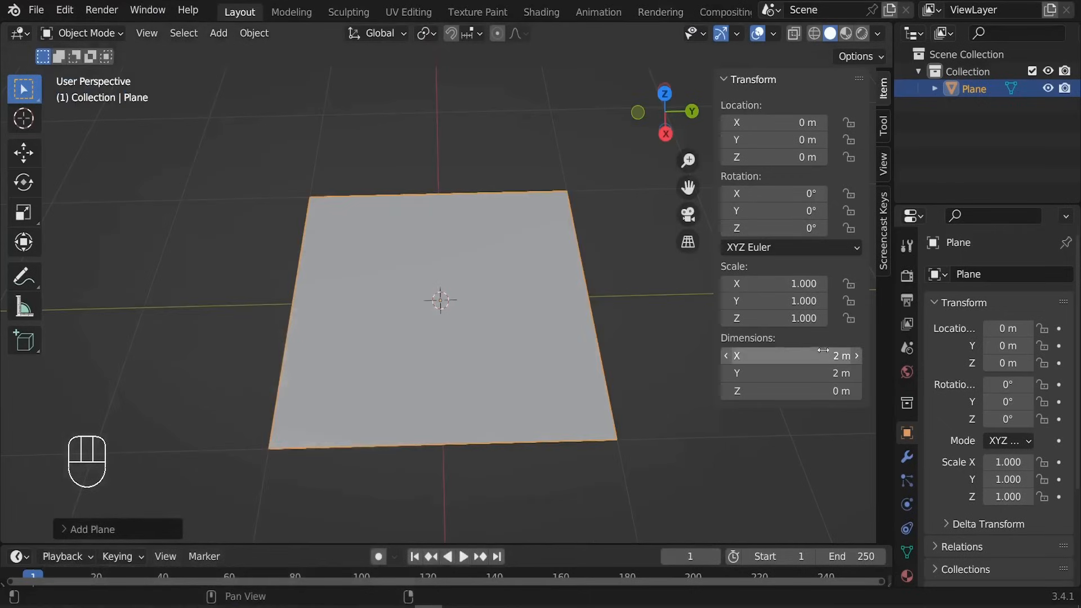
Step: Set the plane's dimensions to 12.8 × 7.44 m and enter Edit Mode on its mesh
text(12.8)
click(792, 372)
text(7.44)
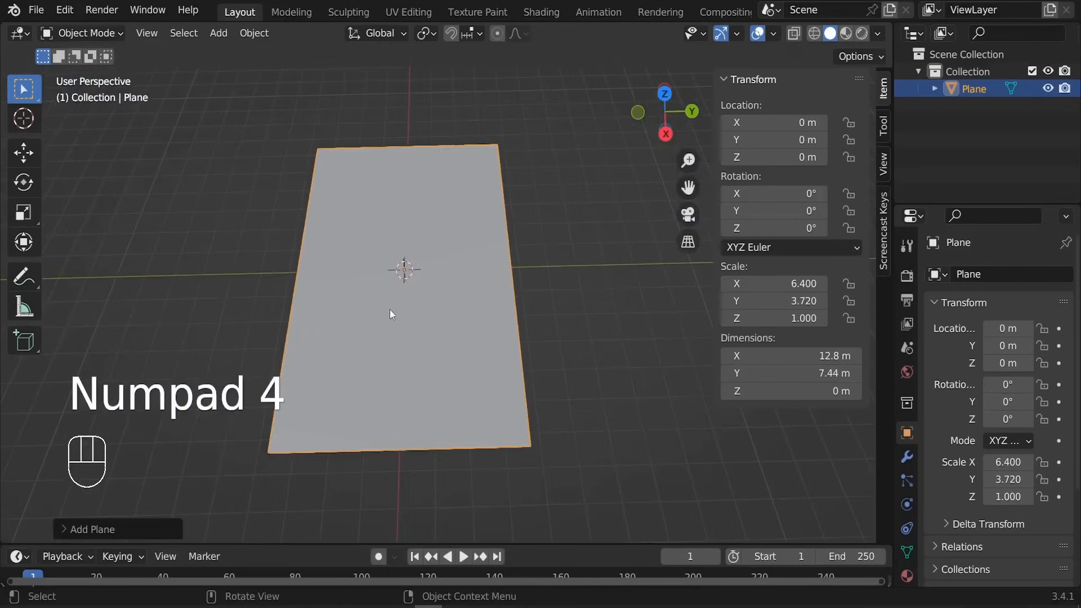
key(KP_4)
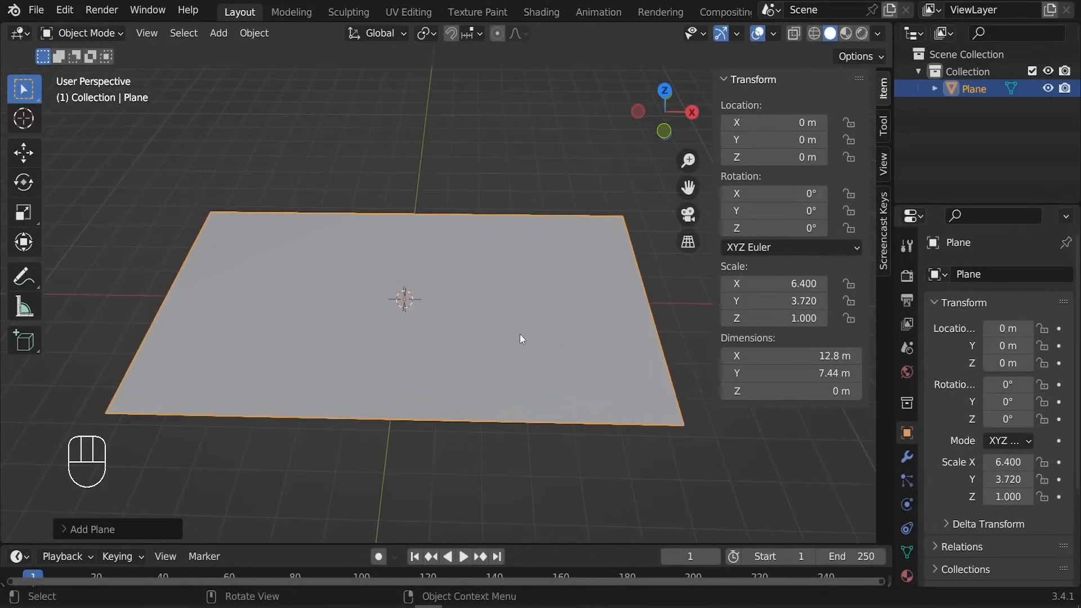
key(ctrl+e)
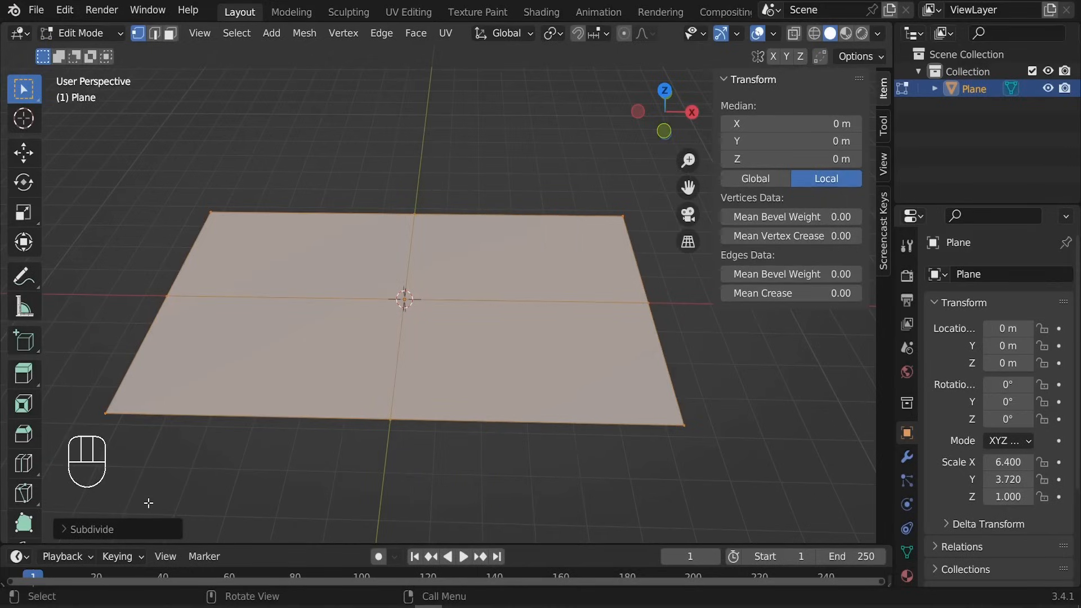
mouse_move(55, 539)
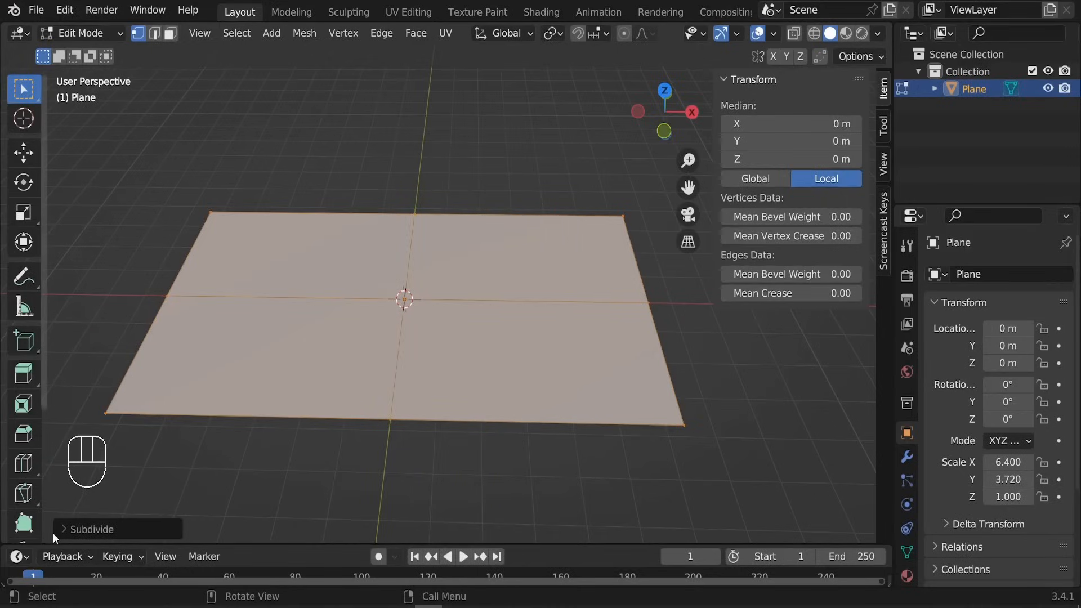
Step: Subdivide the plane with 100 cuts, subdivide once more, and return to Object Mode
click(90, 529)
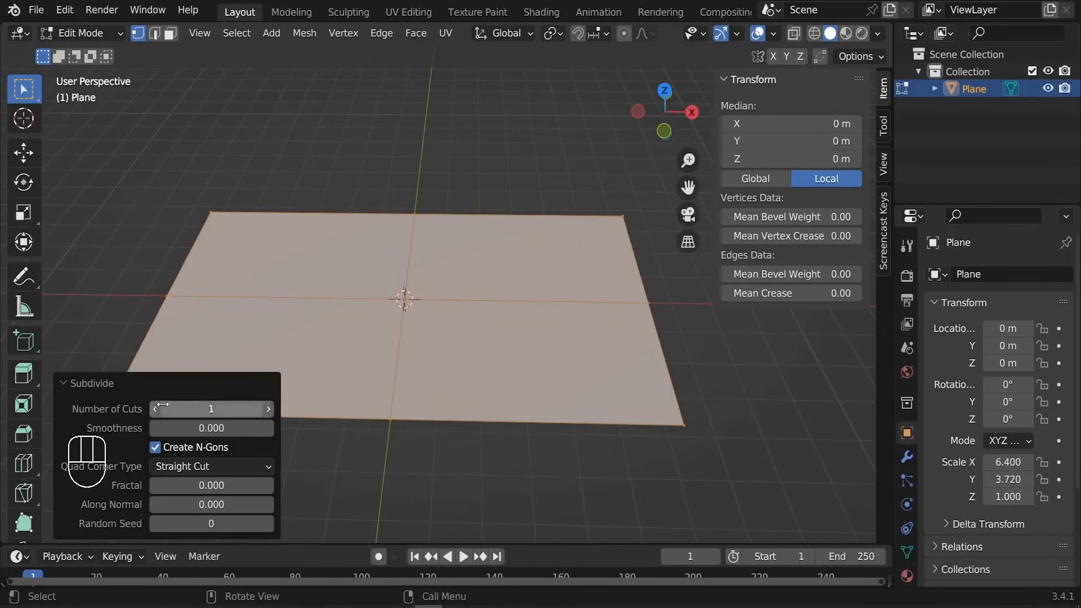
click(211, 409)
text(00)
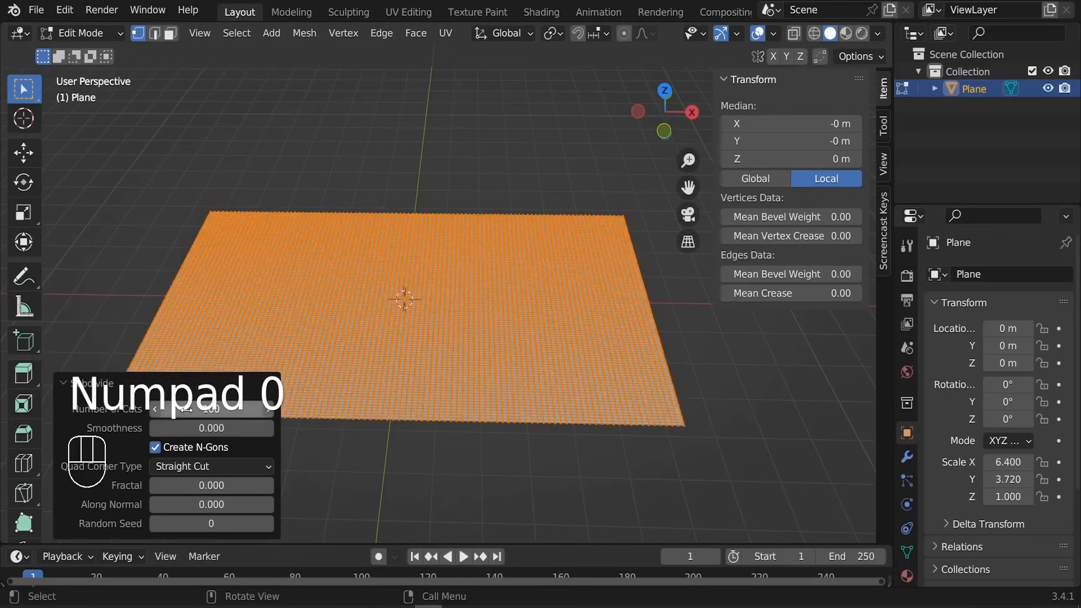
key(Tab)
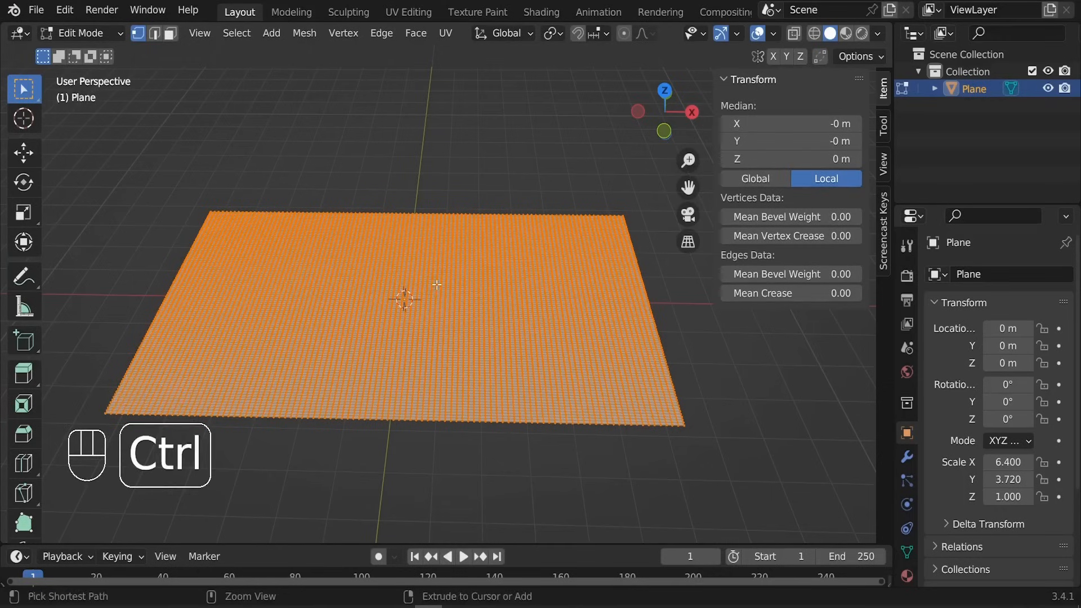
key(ctrl+e)
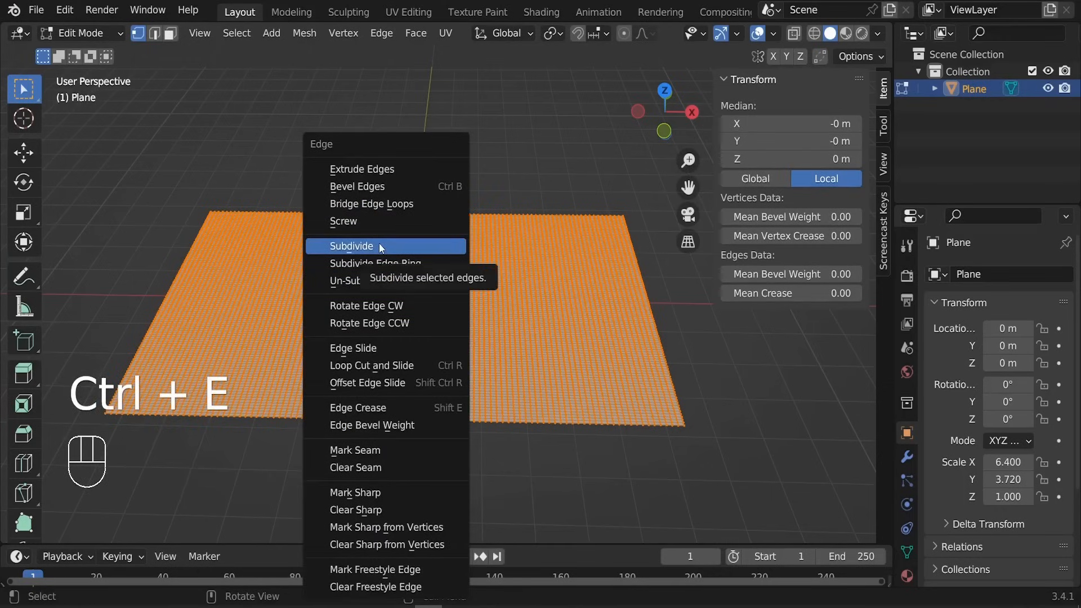
click(351, 246)
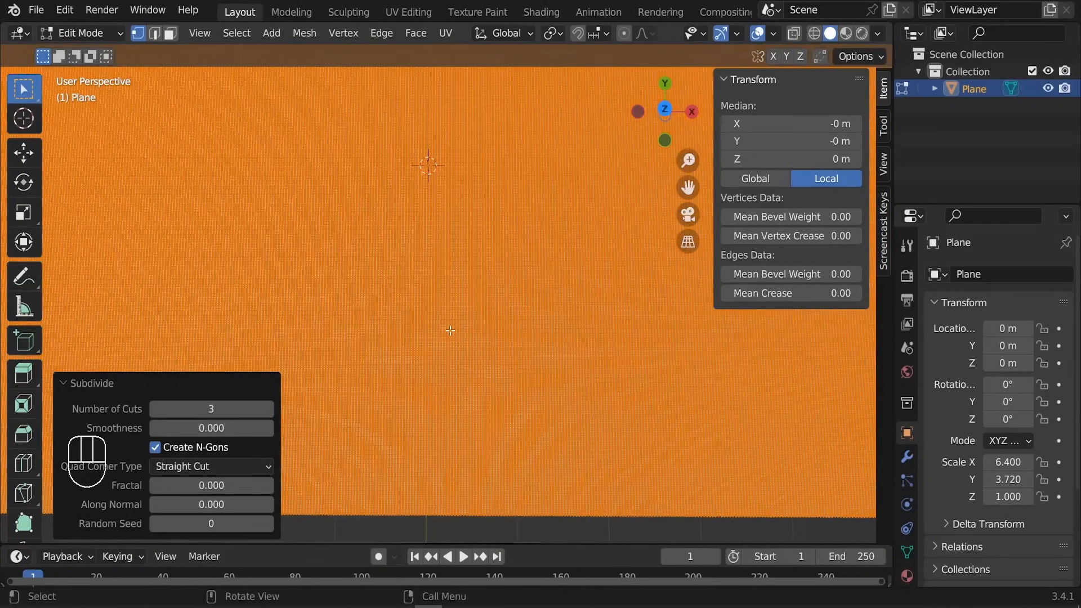
key(Tab)
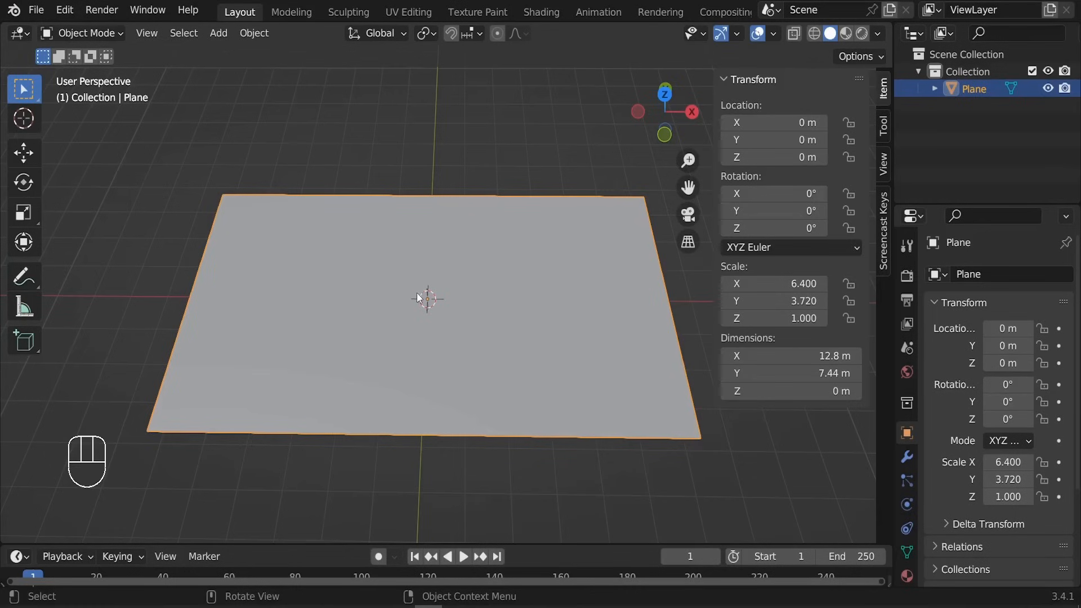
mouse_move(907, 457)
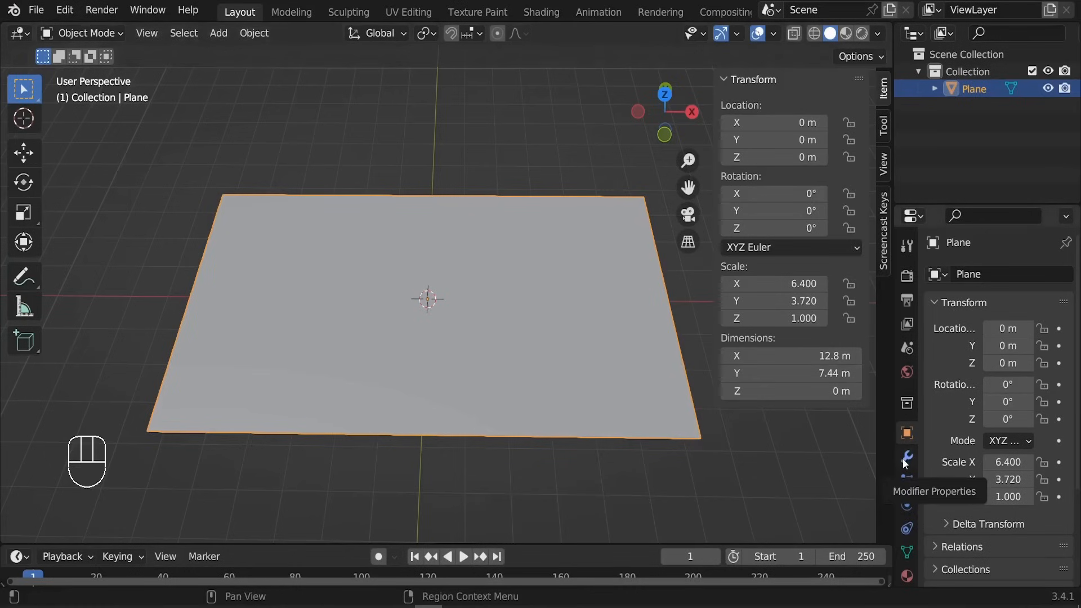
Step: Add a Displace modifier to the plane from Modifier Properties
click(995, 274)
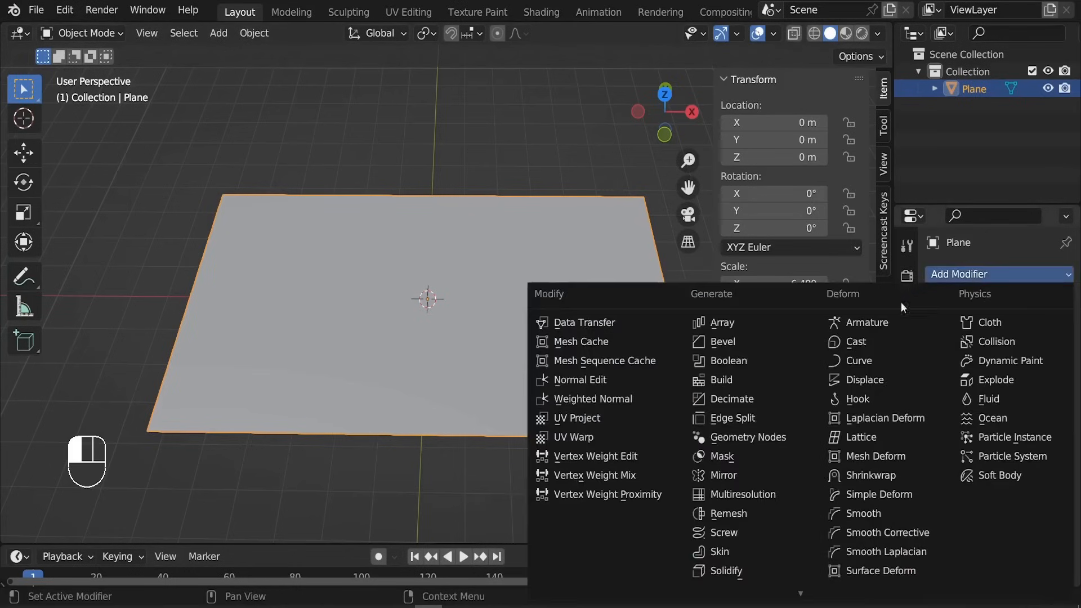
mouse_move(862, 379)
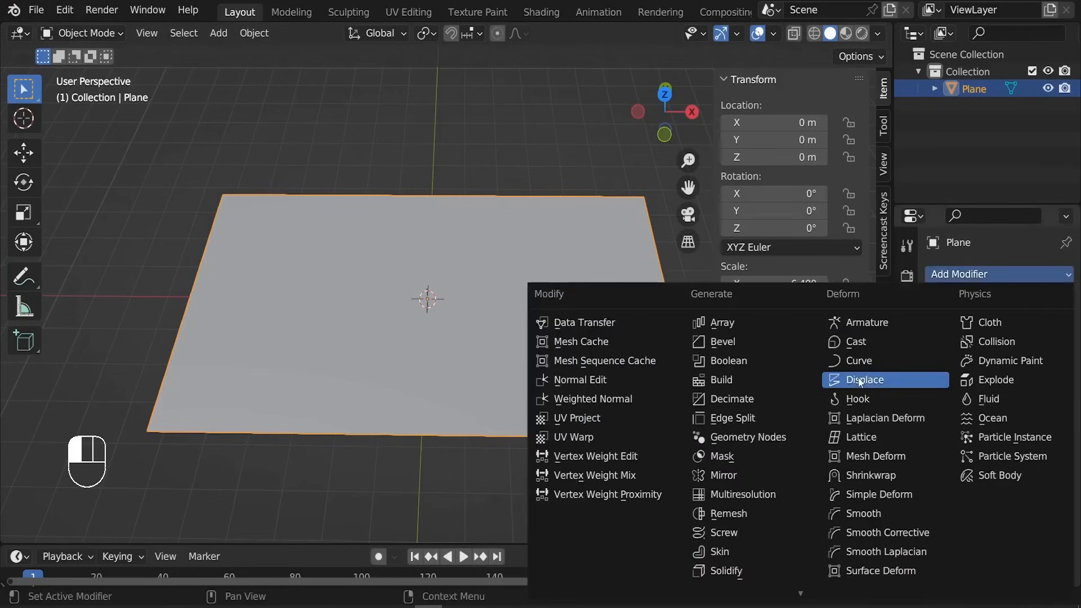
click(865, 379)
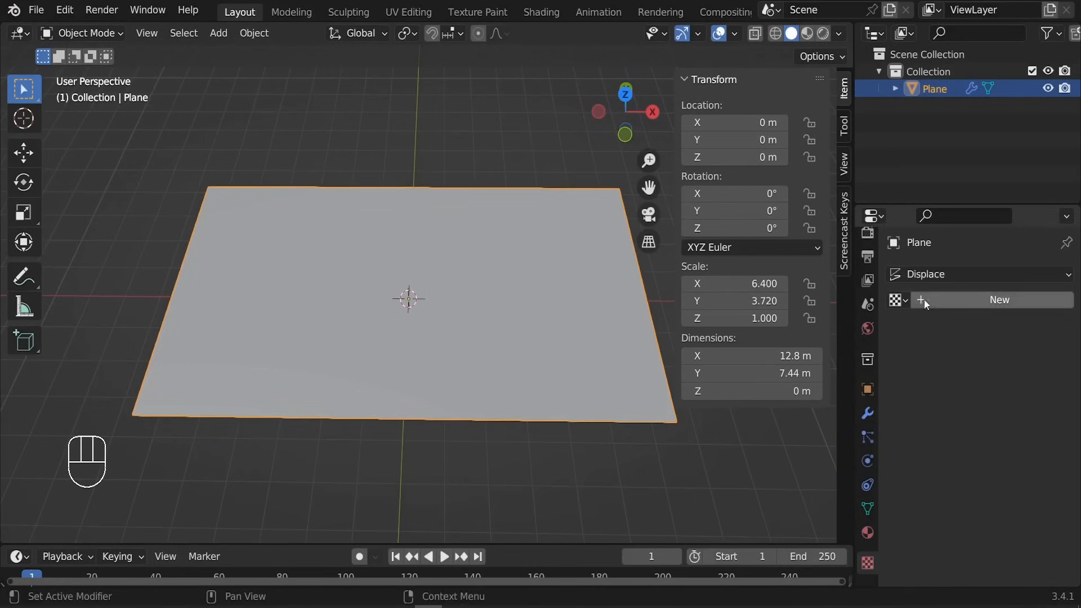
Step: Create a new image texture for the Displace modifier and load the Batman logo PNG into it
click(998, 300)
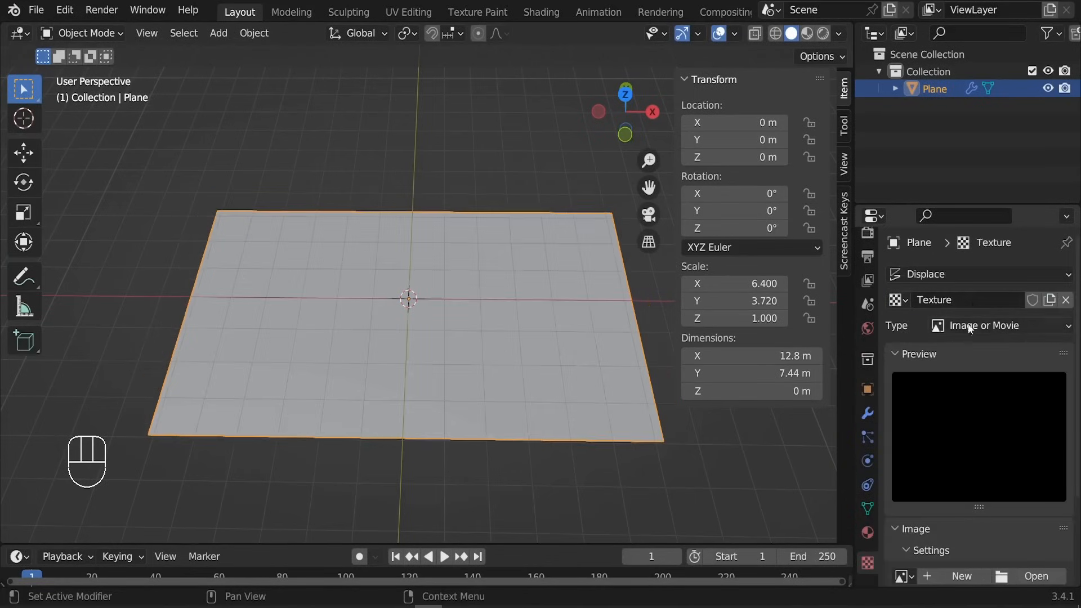
scroll(down, 3)
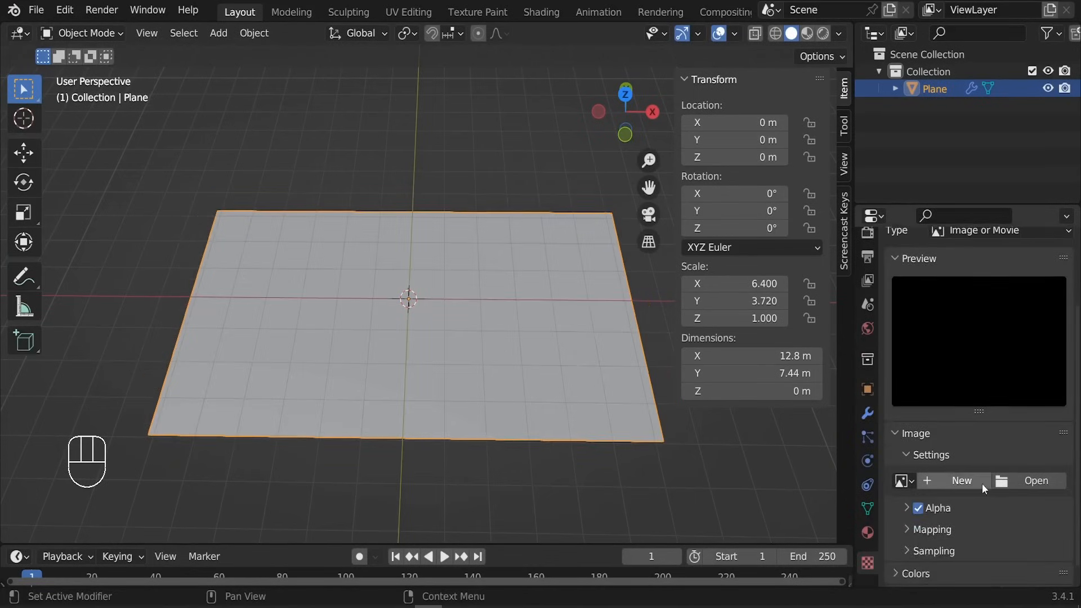
mouse_move(1035, 481)
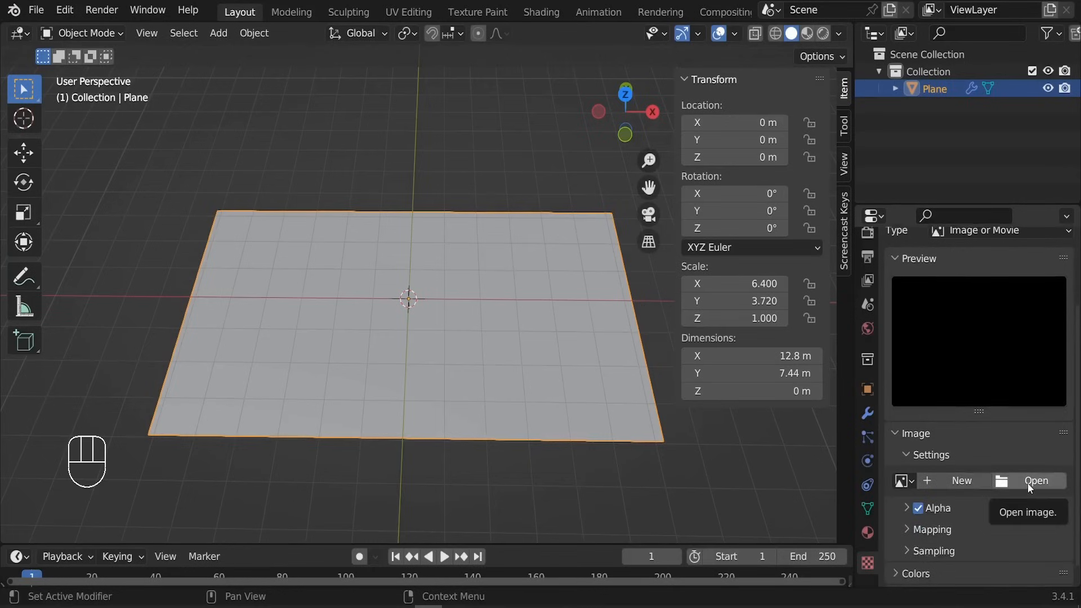
click(1033, 480)
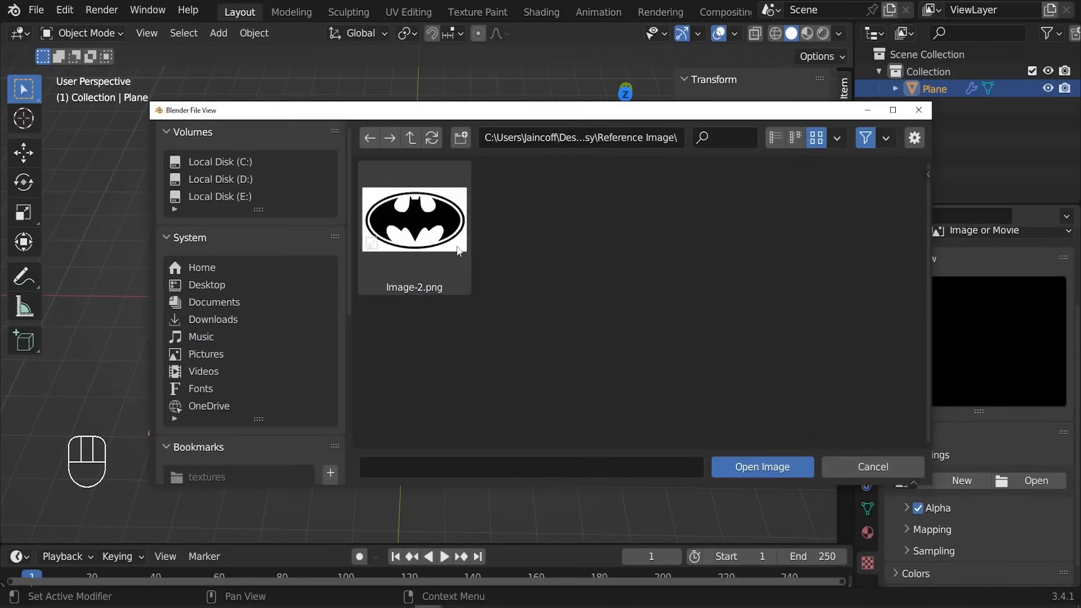
click(413, 219)
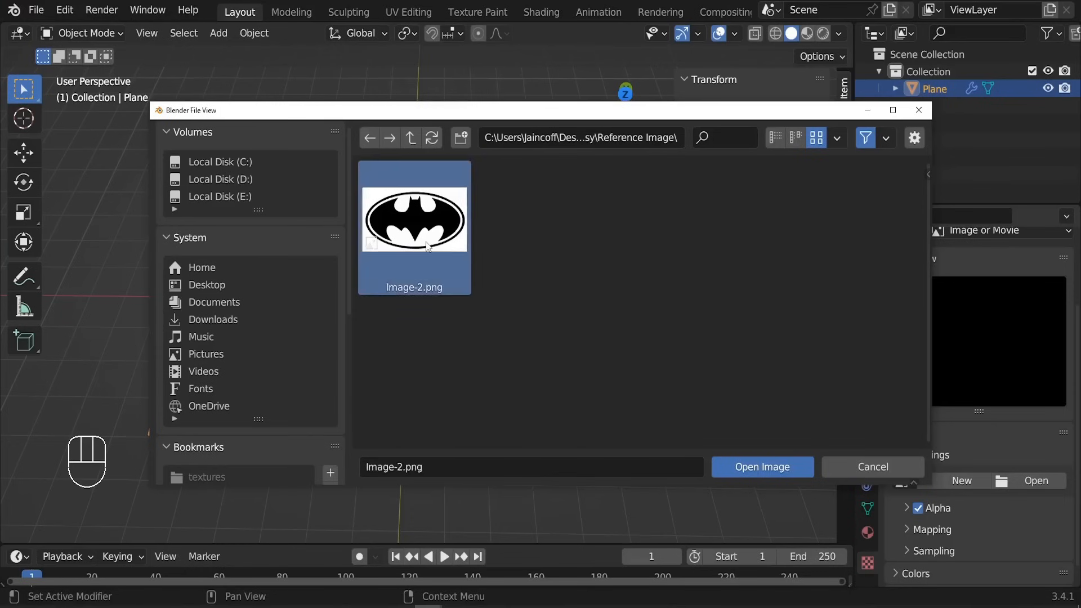
click(761, 466)
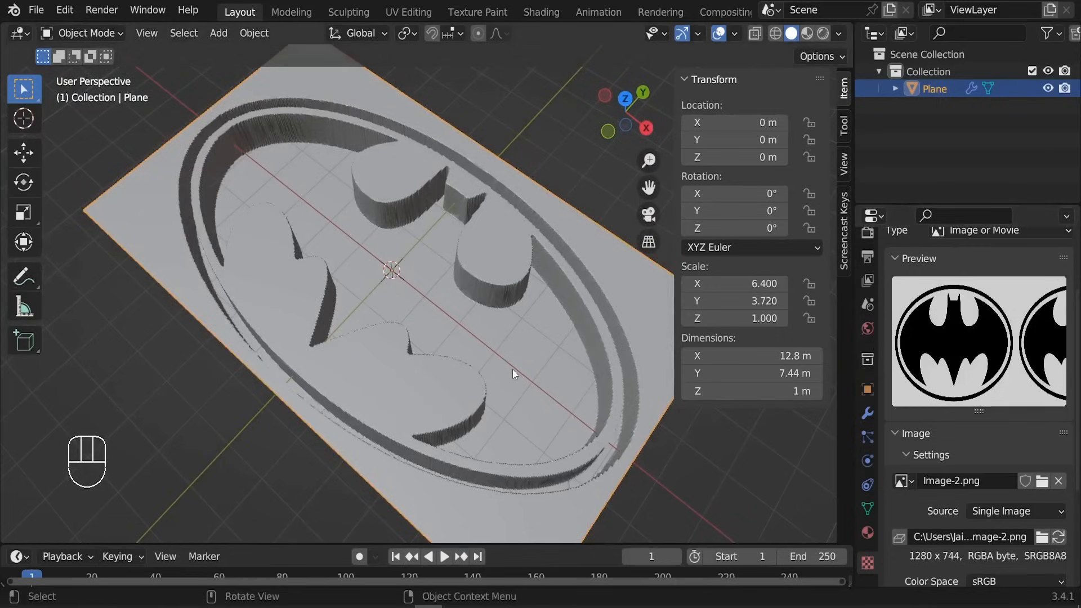
Step: Set the Displace strength to -0.25 and apply the modifier permanently to the mesh
drag(513, 373, 483, 269)
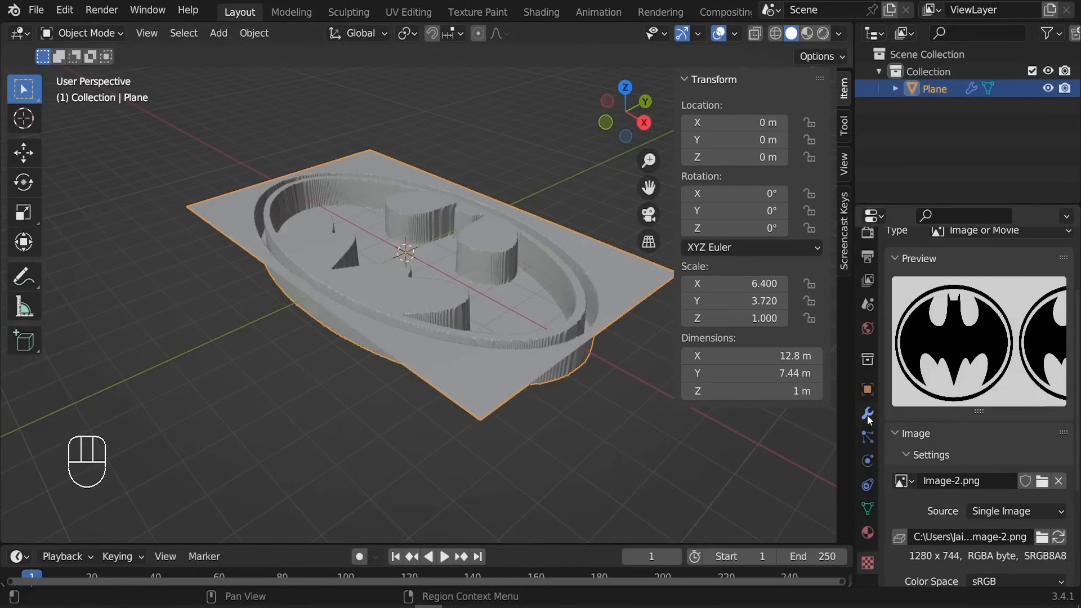
click(868, 412)
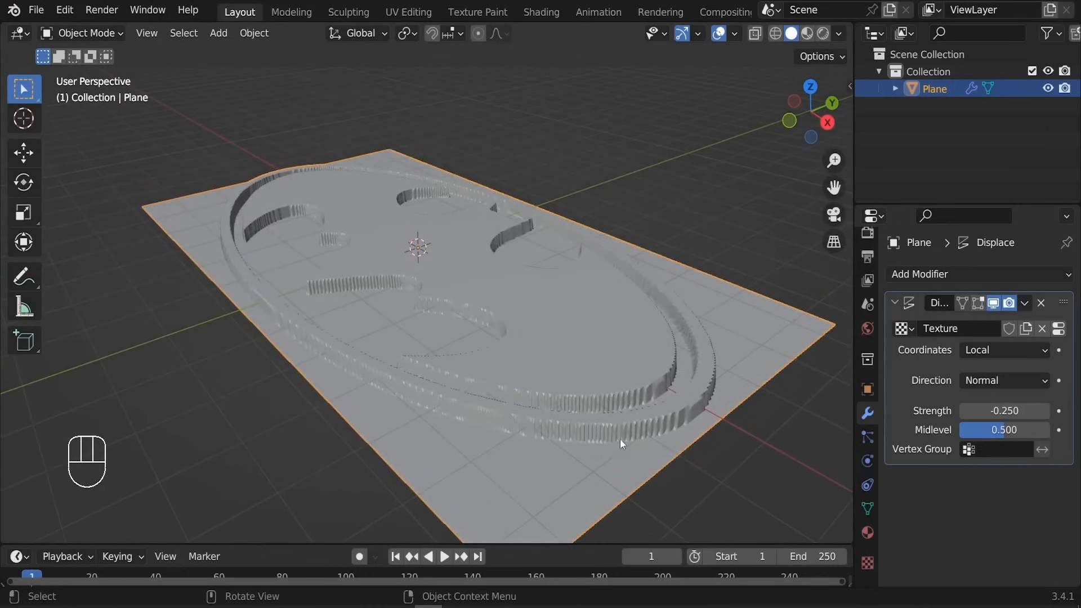
click(1024, 302)
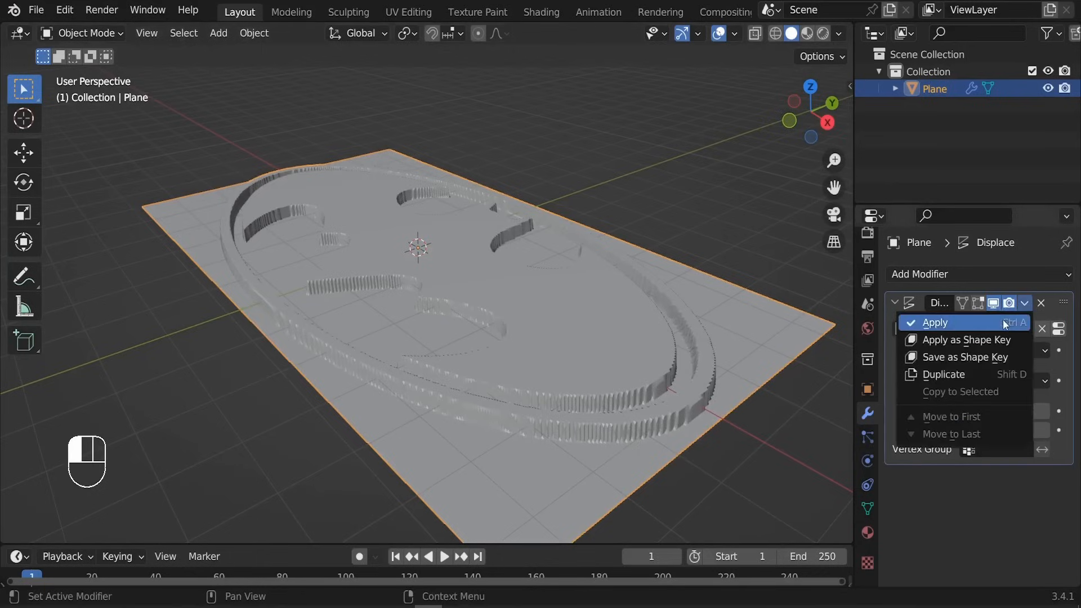
click(934, 322)
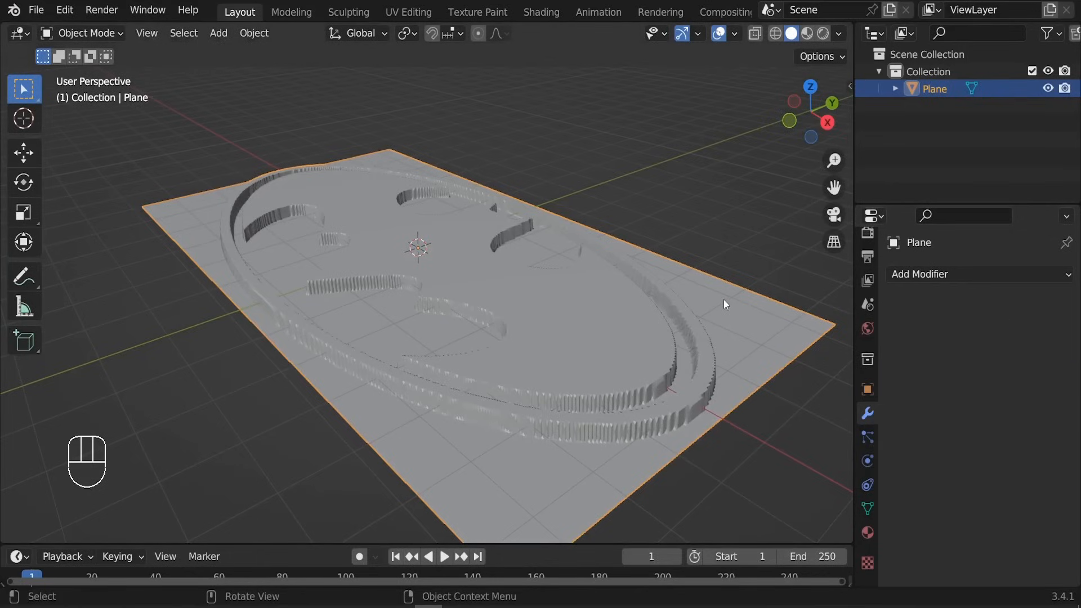
Step: From the side view, box-select and delete the base plane and lower wall vertices
key(KP_3)
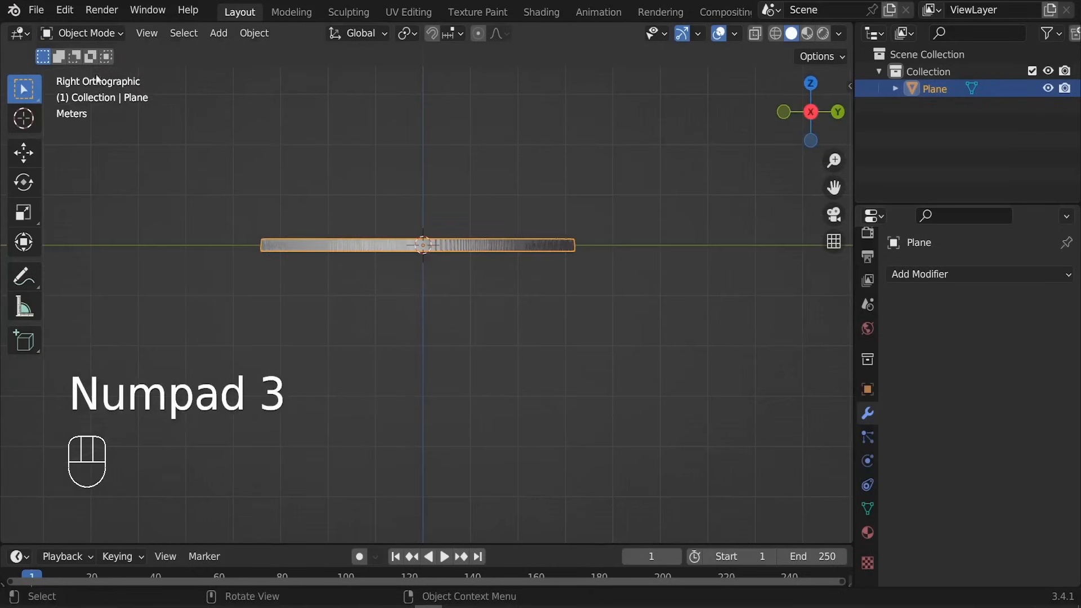
key(Tab)
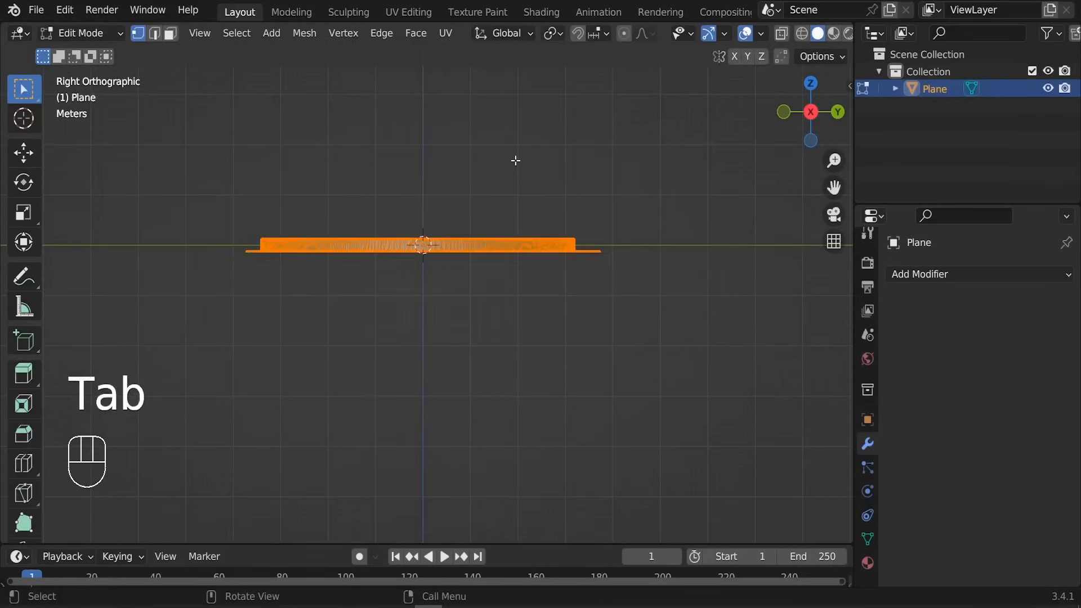
key(z)
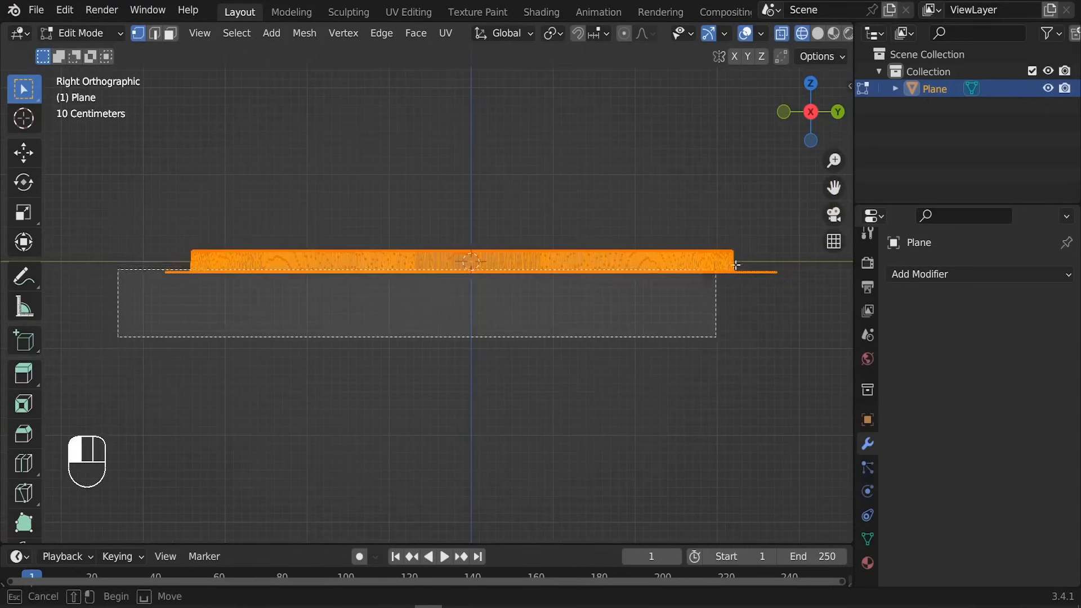
click(594, 290)
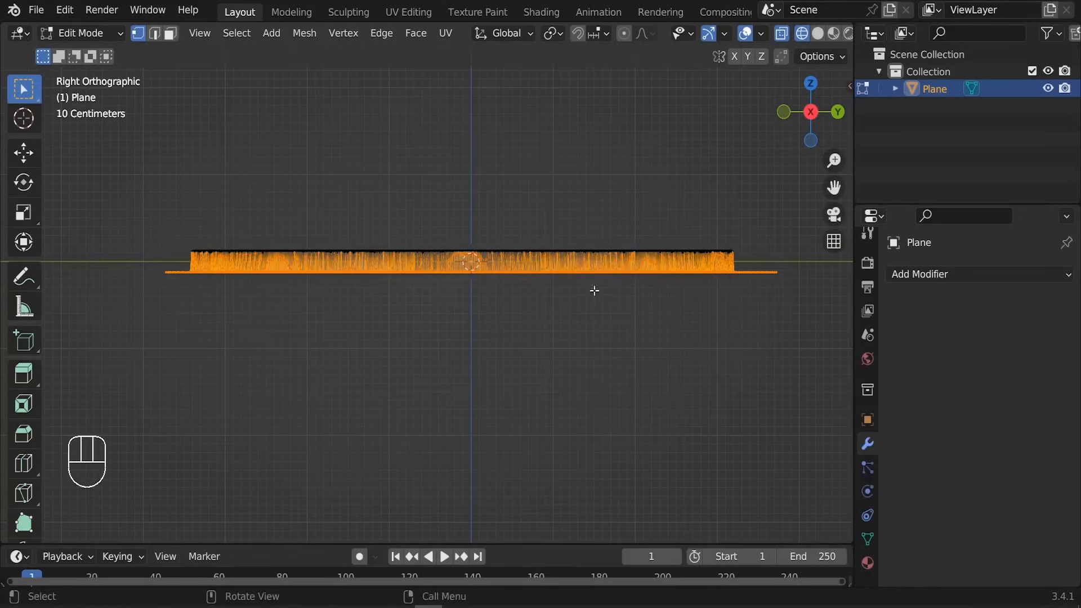
key(x)
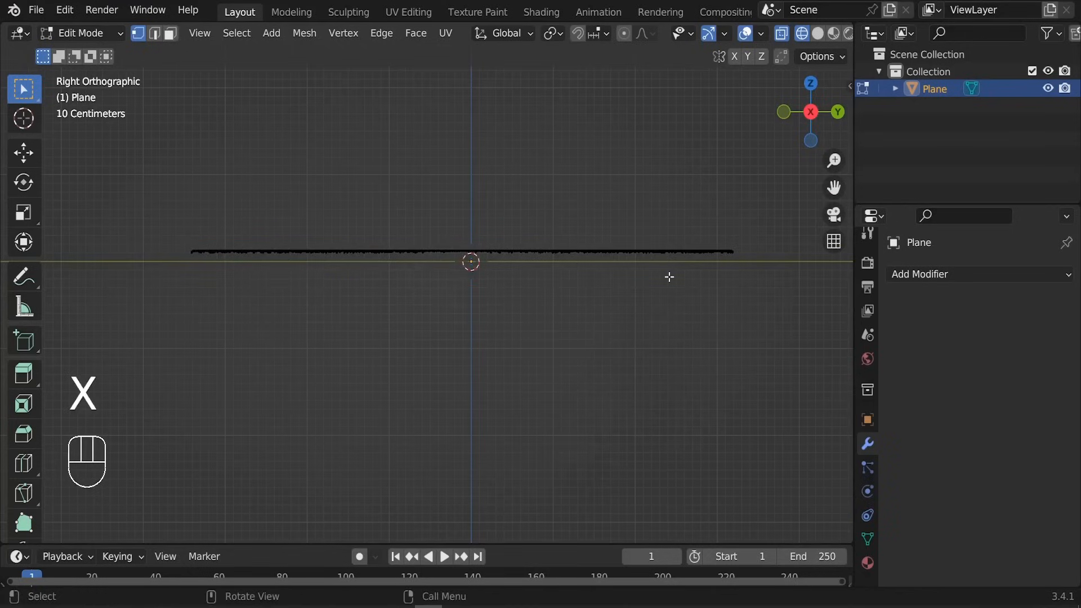
key(z)
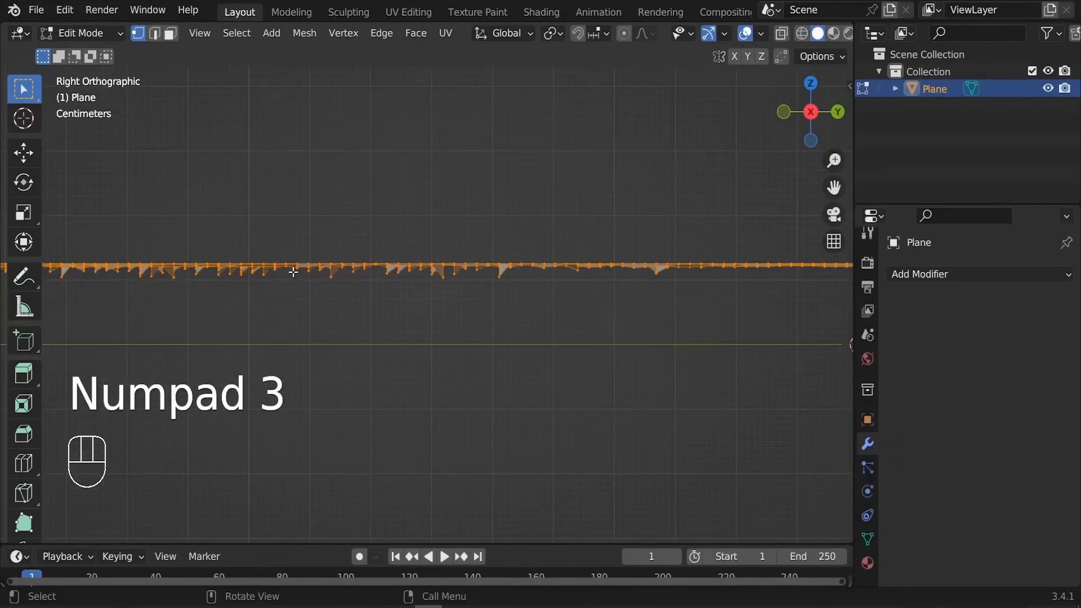
Step: Scale the remaining logo faces flat to one level and return to Object Mode
key(s)
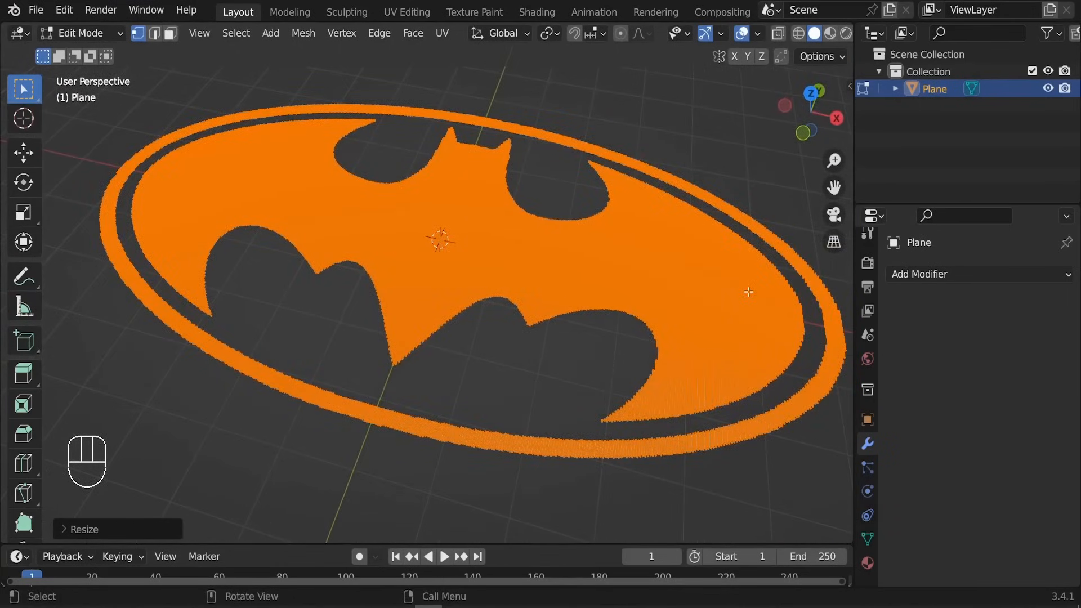
key(Tab)
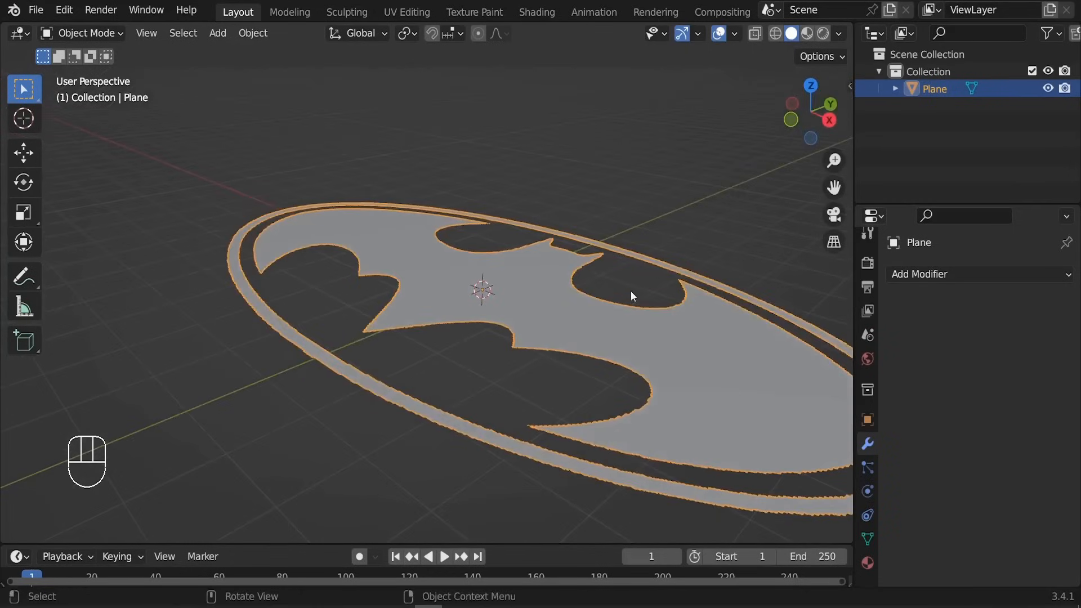
Step: Extrude the flat logo faces upward into a thick solid emblem
key(Tab)
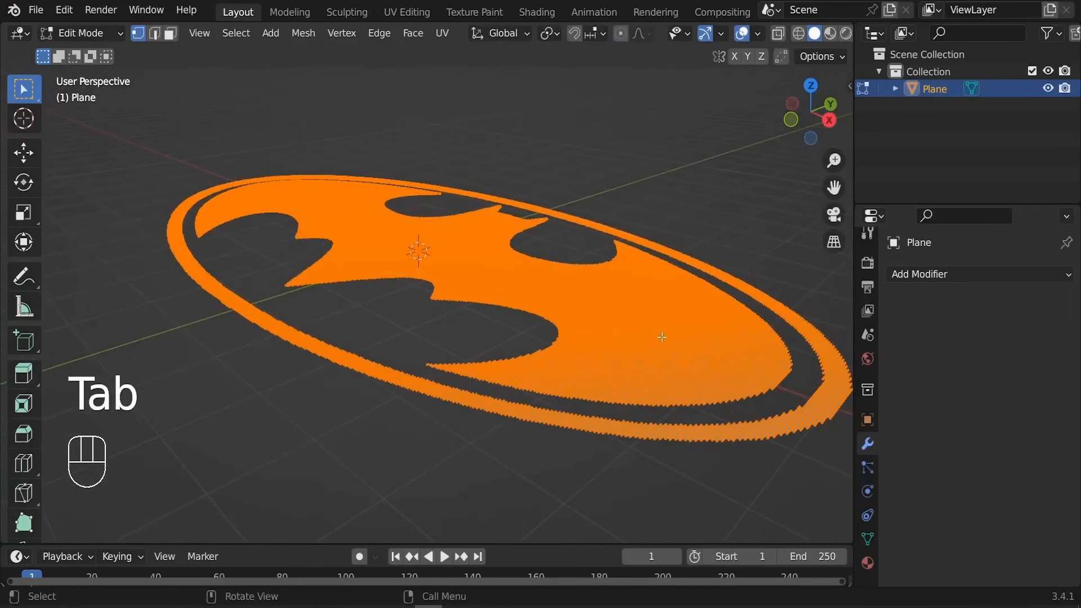
key(e)
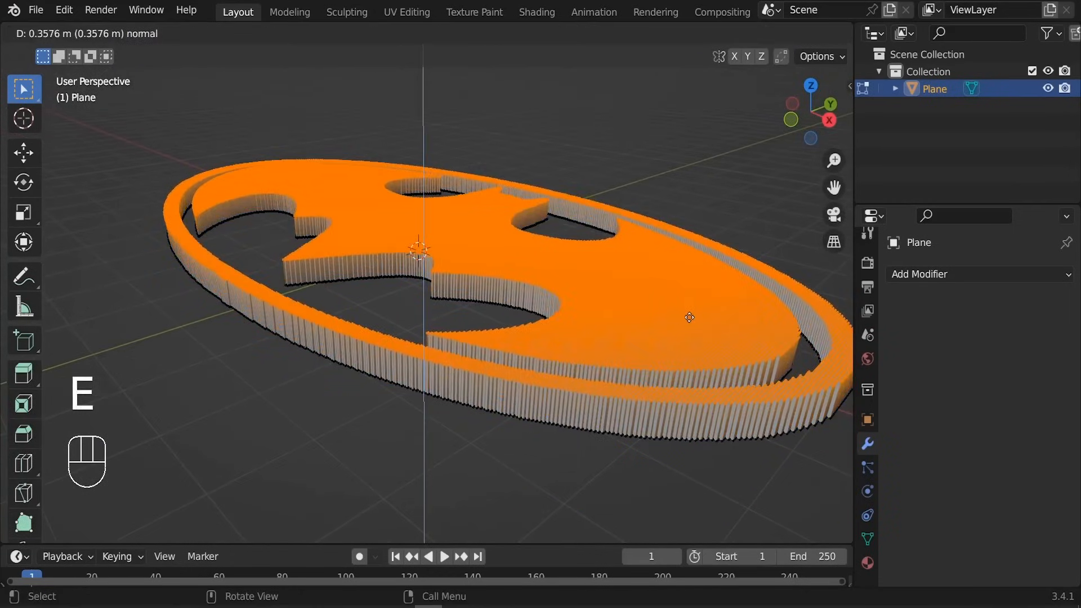
key(Tab)
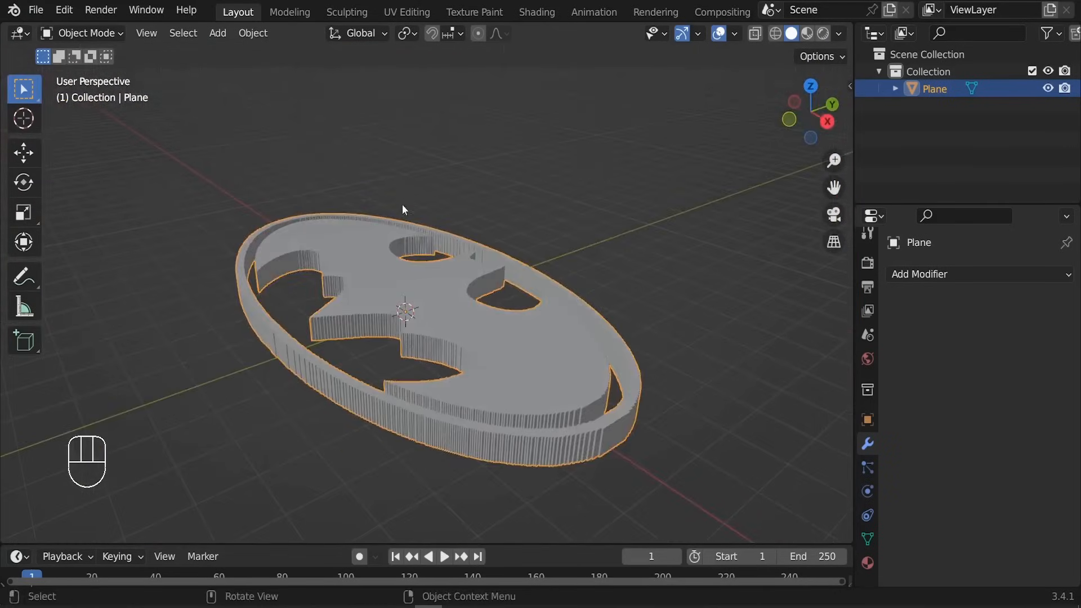
Step: Deselect all, select the emblem's sharp edges, and refine the outline selection from the side view
key(Tab)
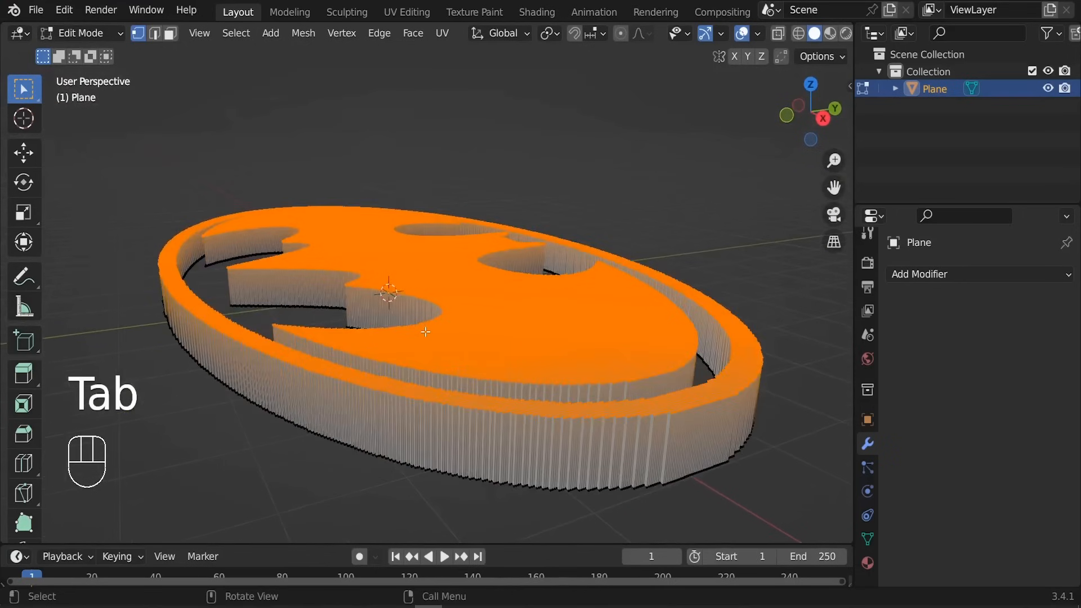
key(alt+a)
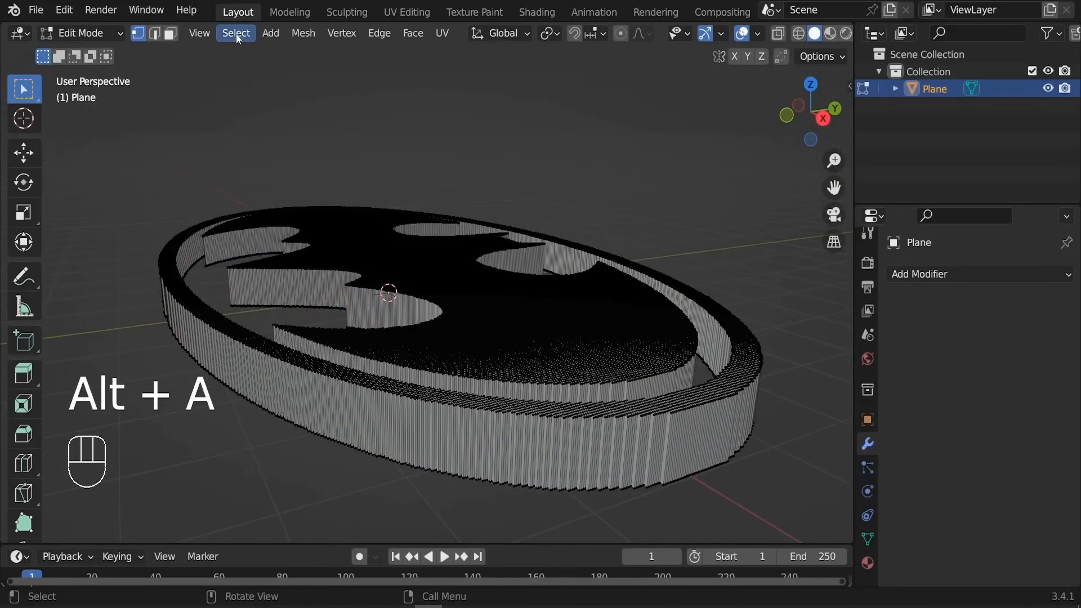
click(236, 33)
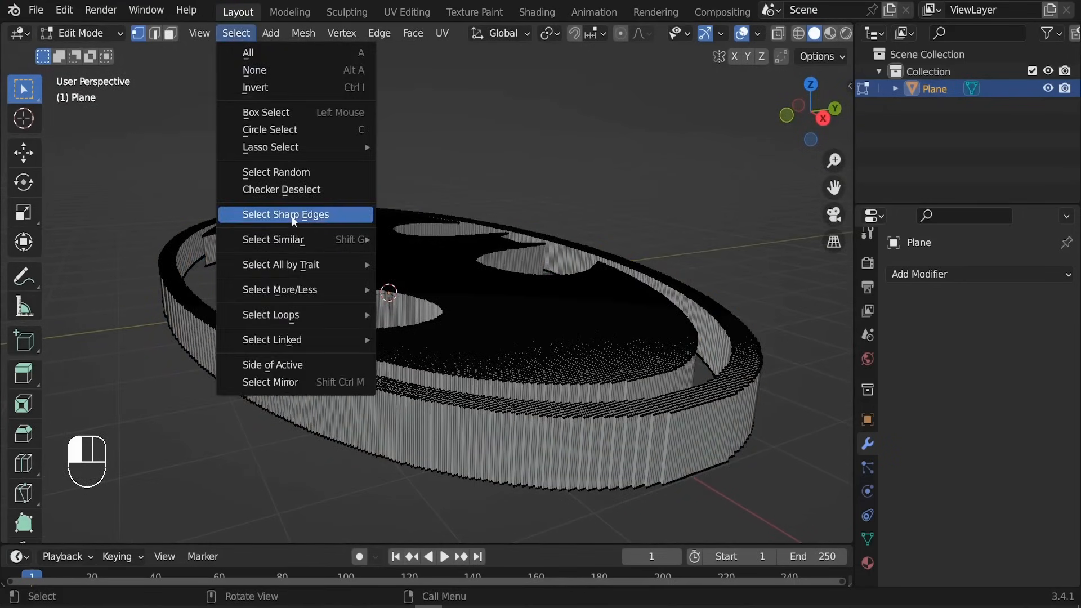
click(285, 214)
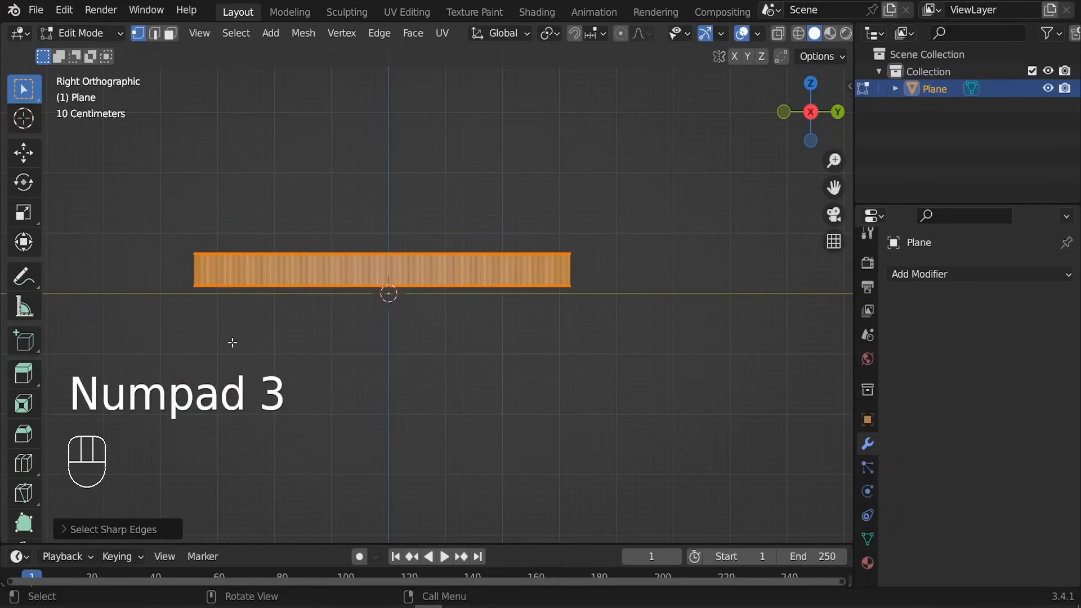
key(z)
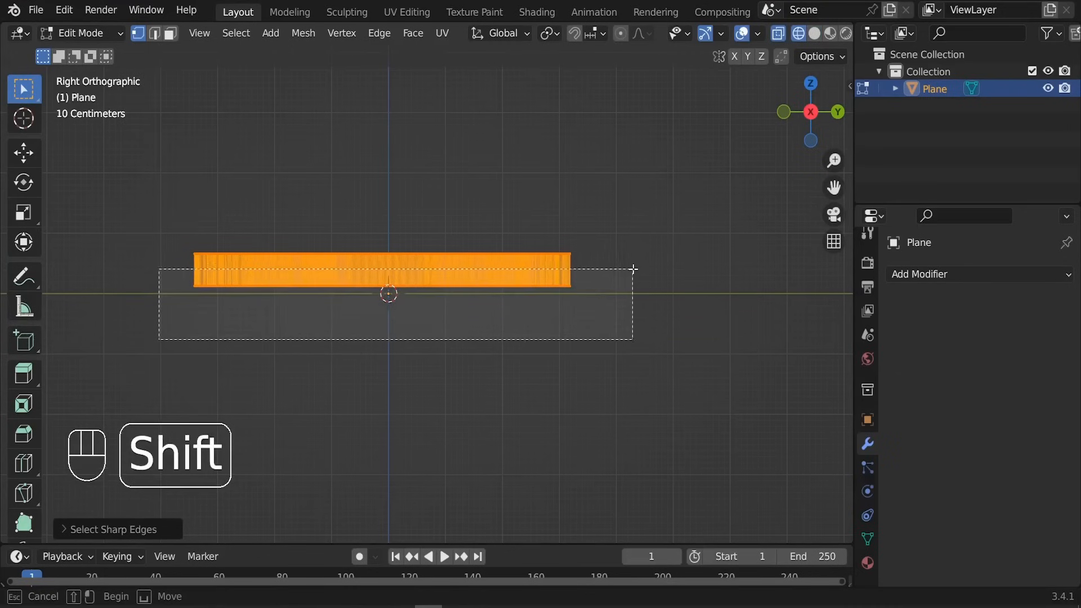
key(z)
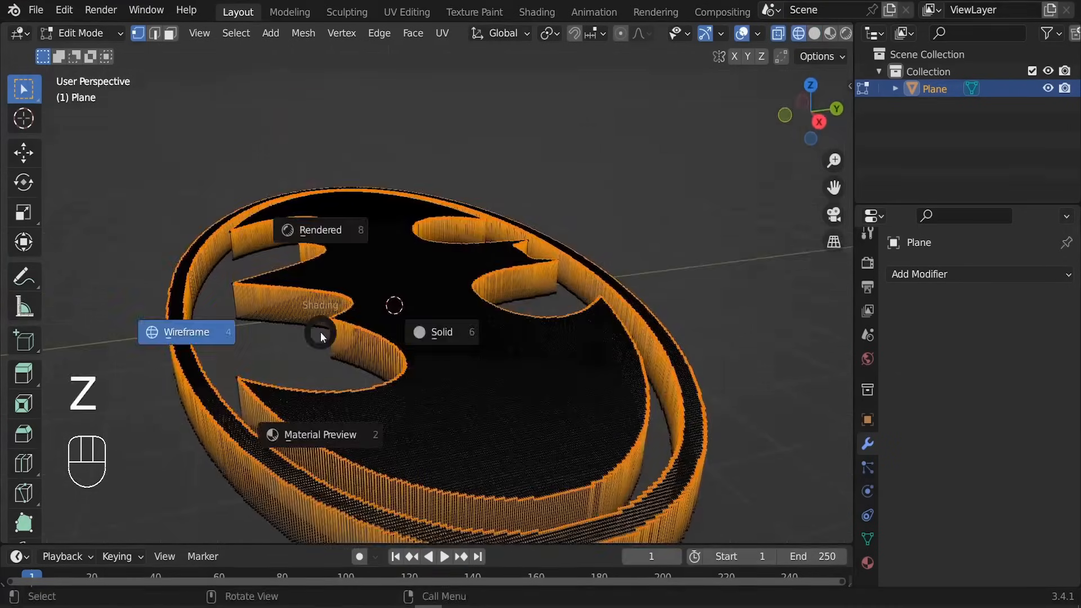
Step: Duplicate the outline edges, move them beside the emblem and separate them as Plane.001
key(shift+d)
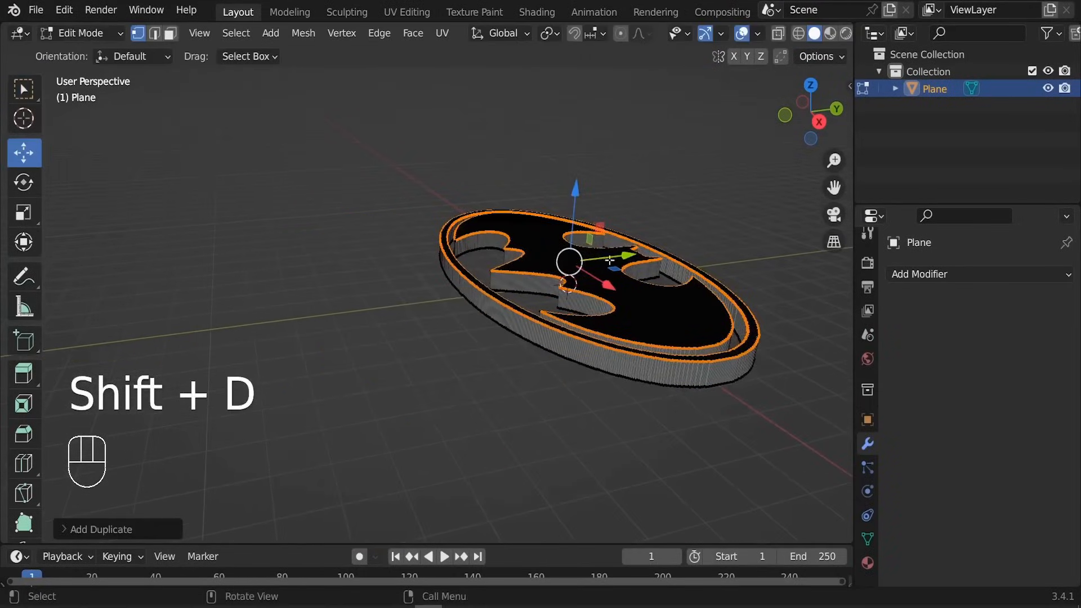
drag(575, 259, 278, 295)
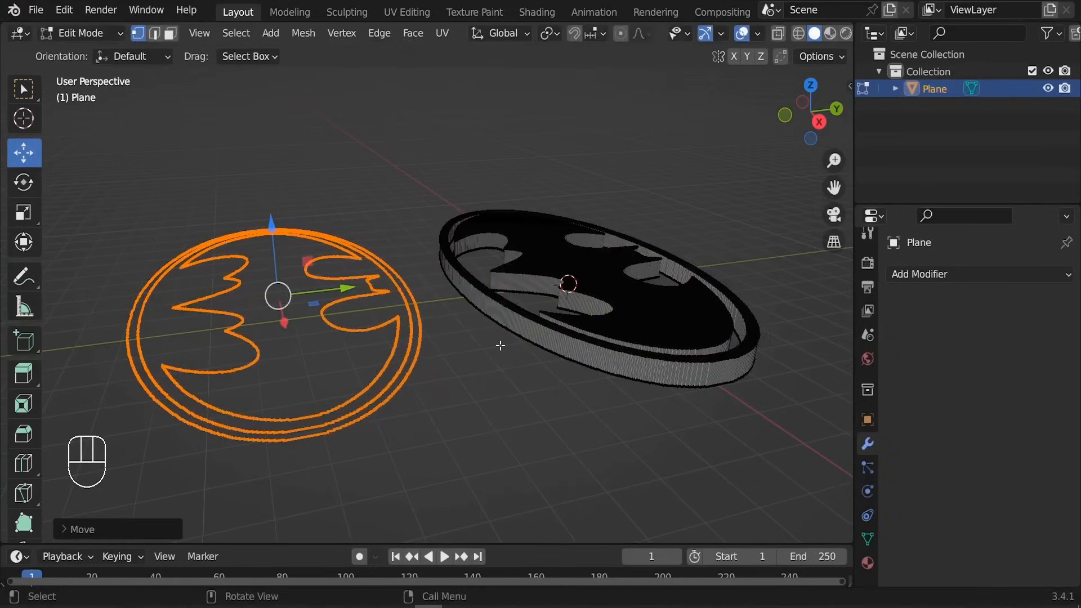
key(Tab)
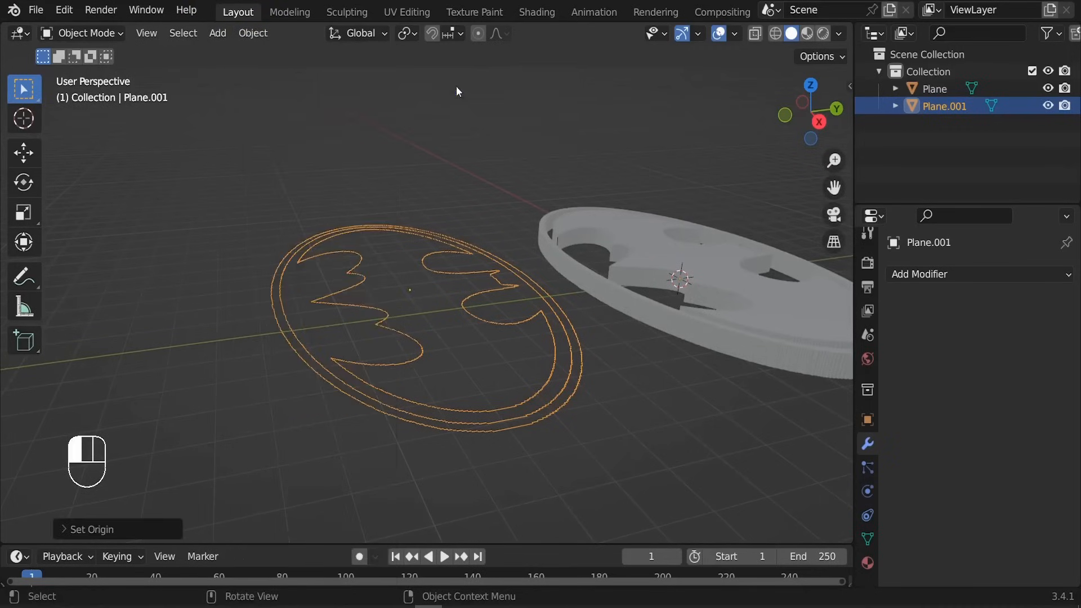
Step: Add a Smooth modifier to Plane.001 with factor 0.5 and 30 repeats, then apply it
click(23, 152)
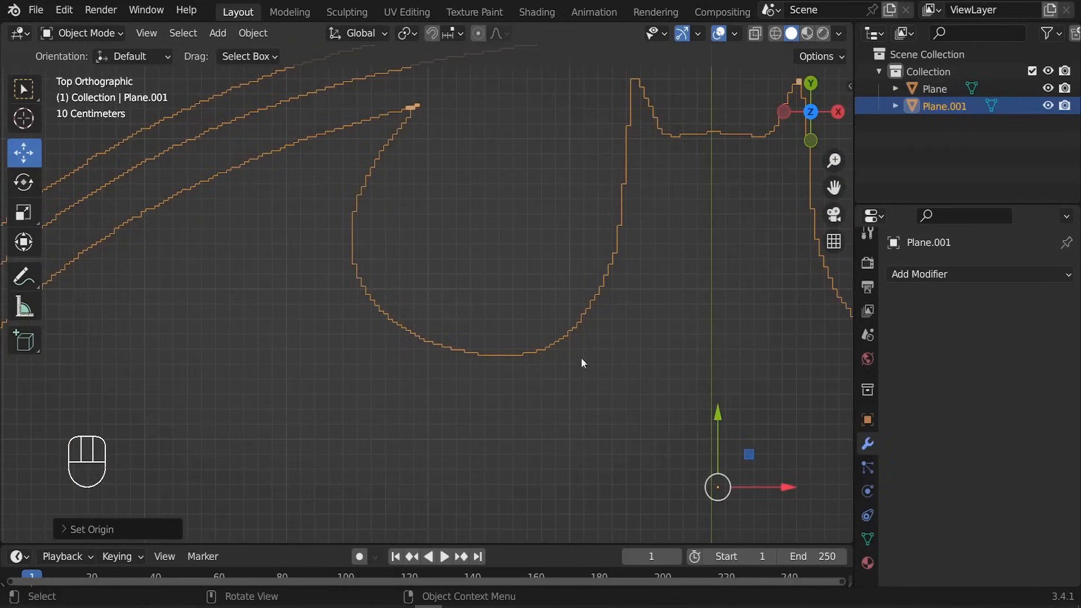
click(919, 273)
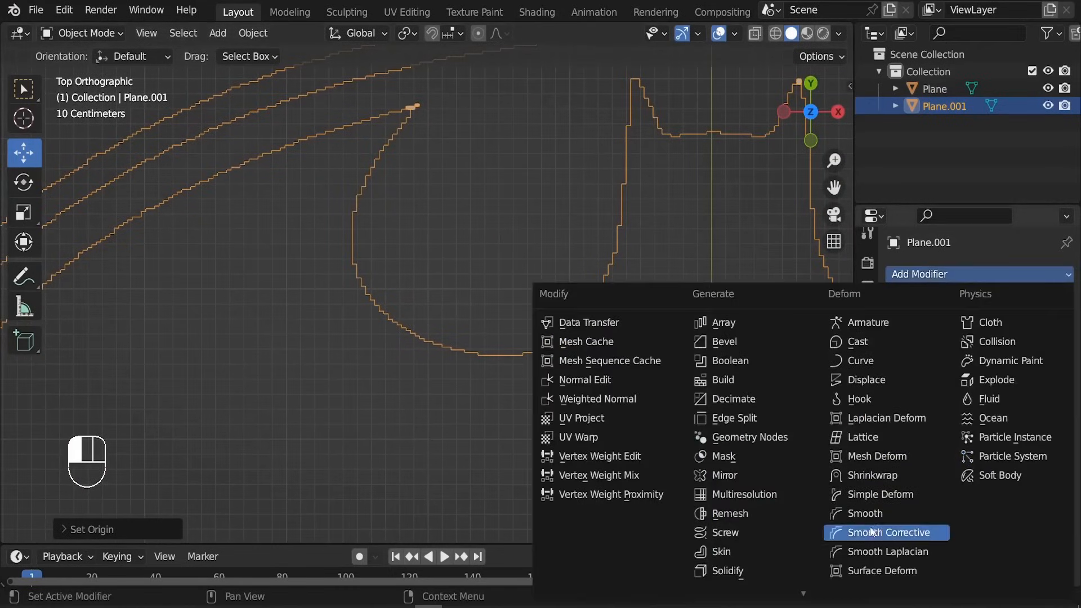
click(863, 513)
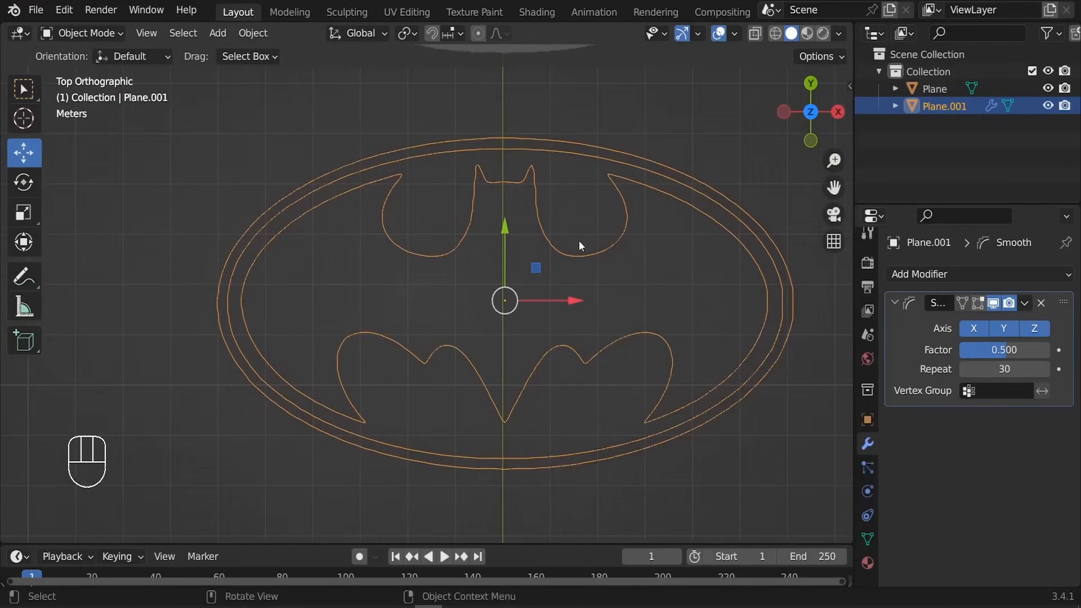
click(1025, 303)
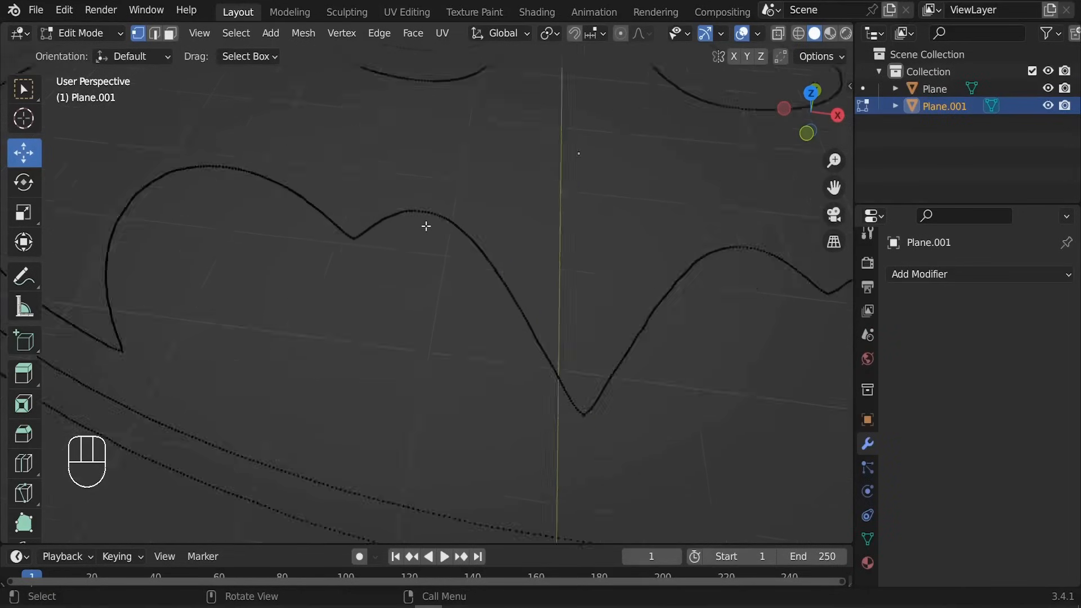
Step: Select the whole outline and un-subdivide it, settling the iterations at 3
key(a)
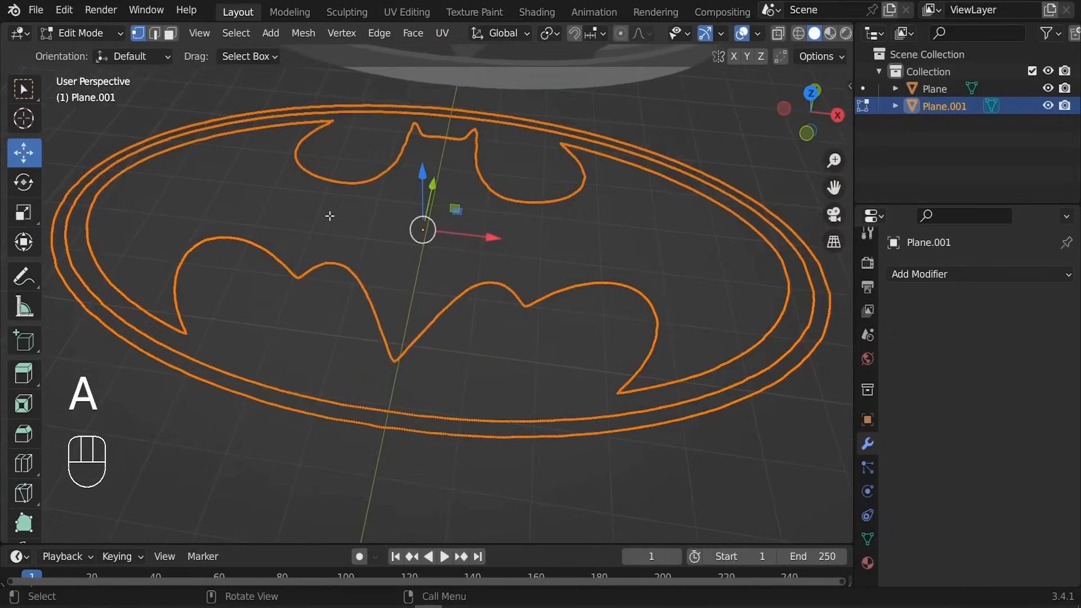
key(ctrl+e)
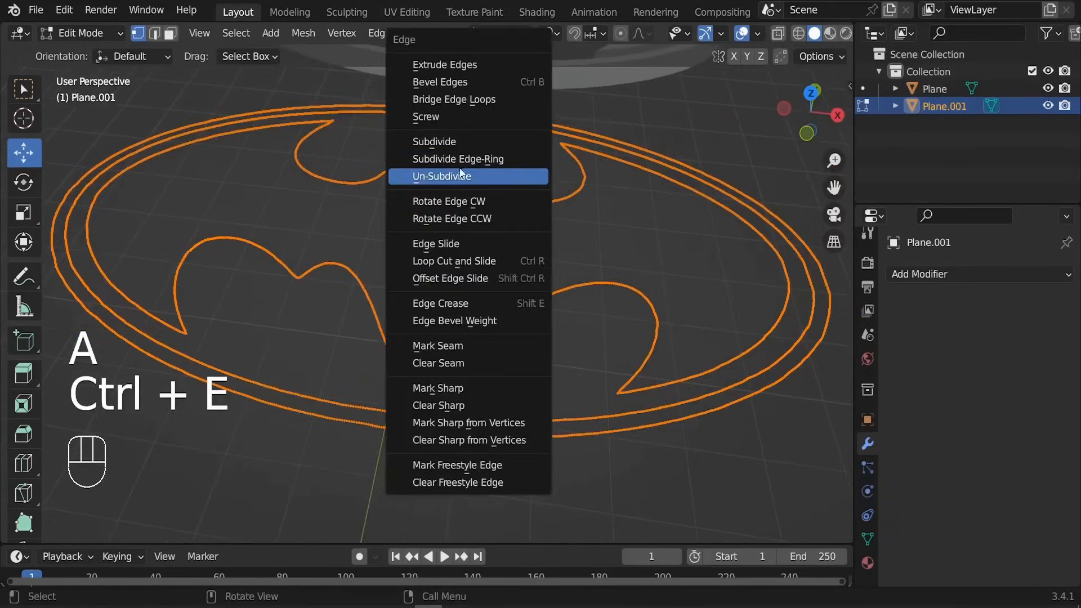
click(441, 176)
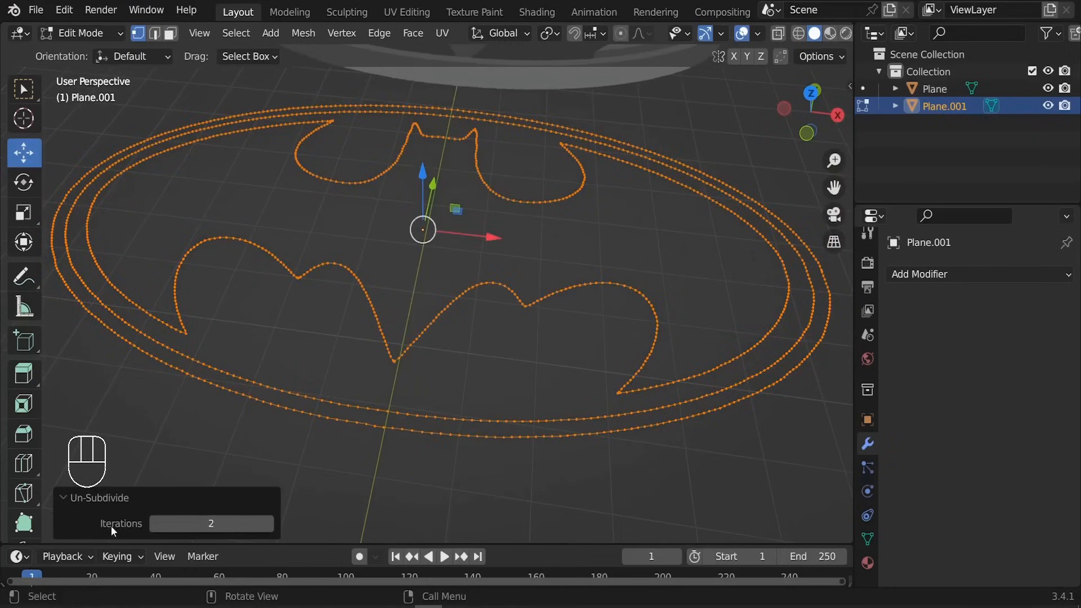
click(268, 523)
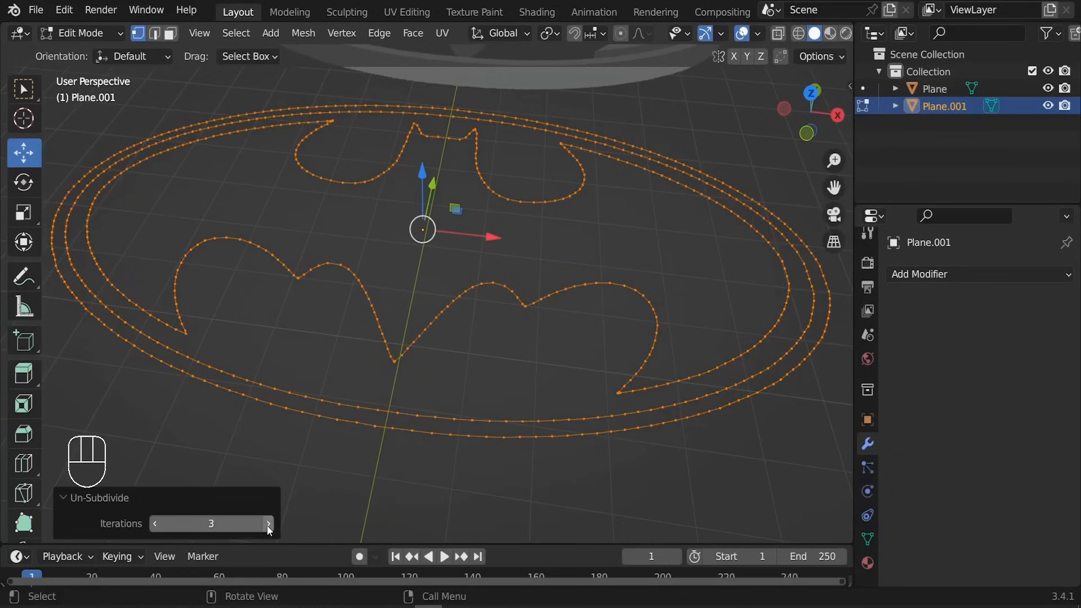
click(268, 523)
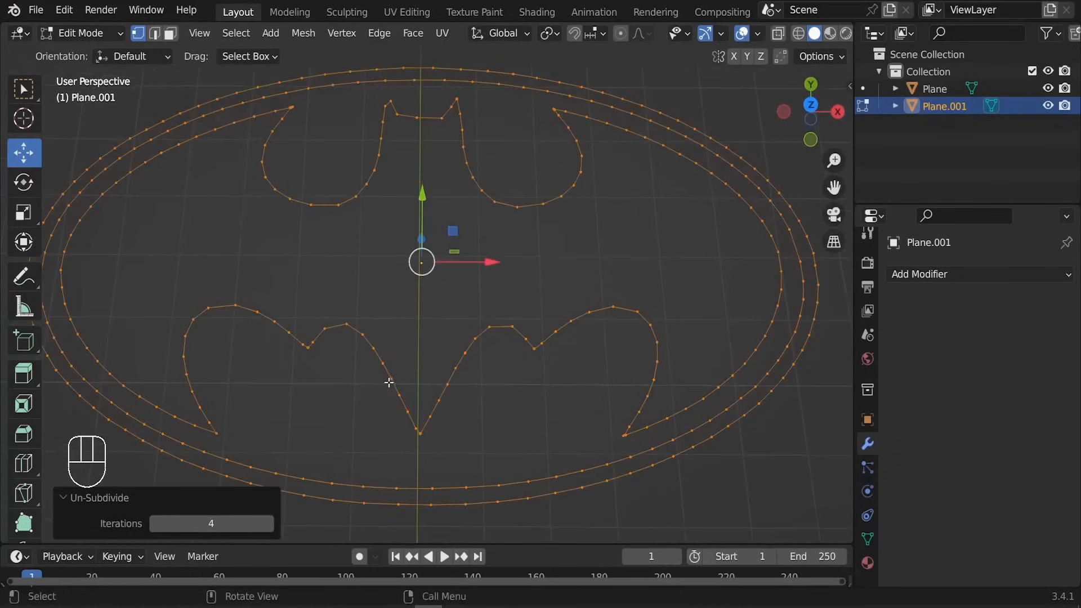
click(155, 524)
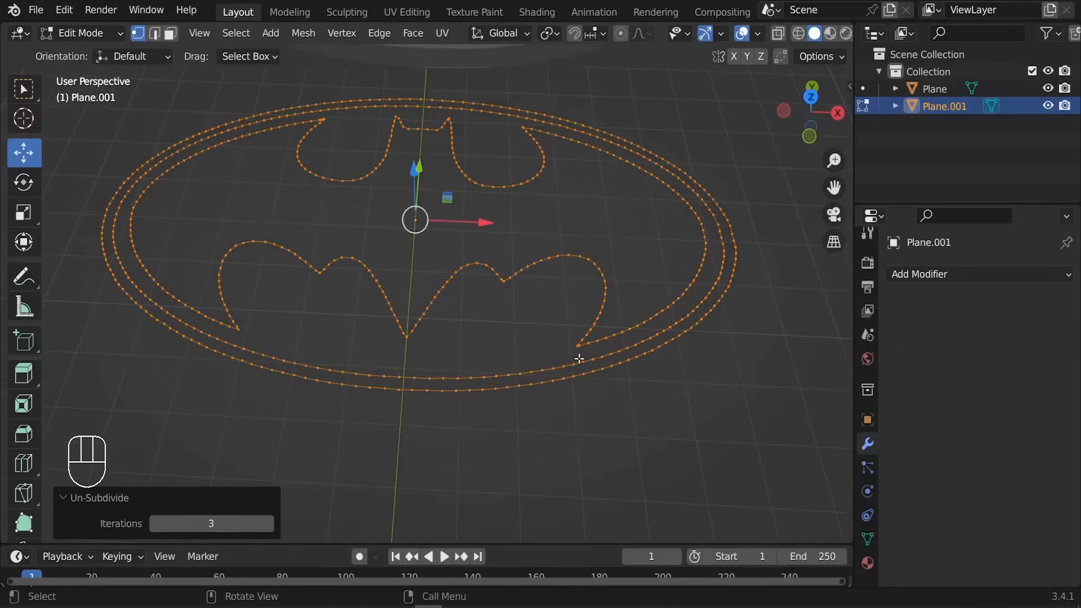
Step: From top view, merge the stray centre vertices and return to Object Mode
key(KP_7)
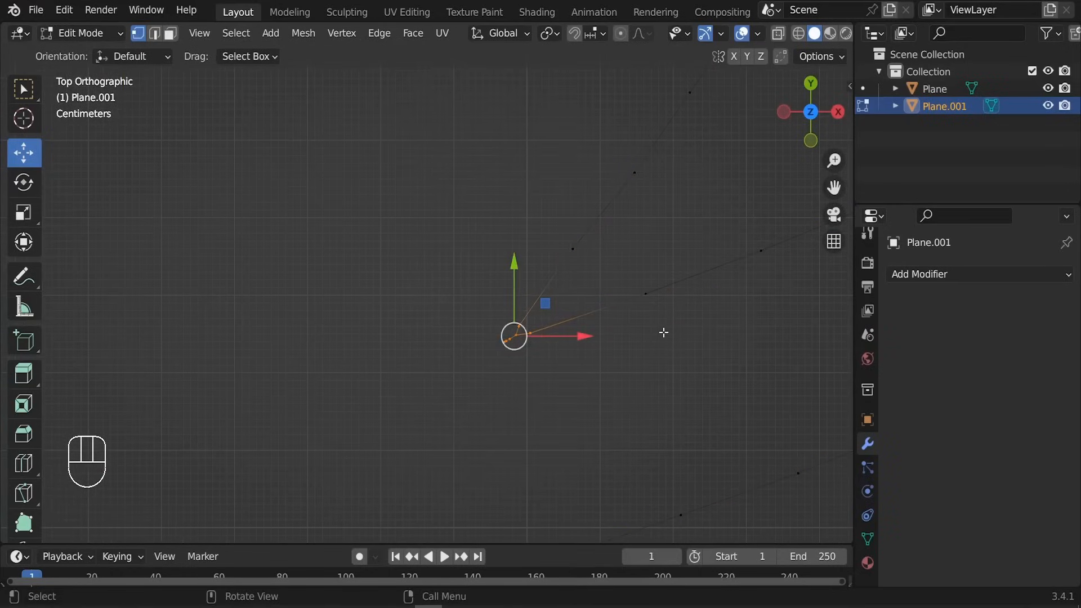
key(m)
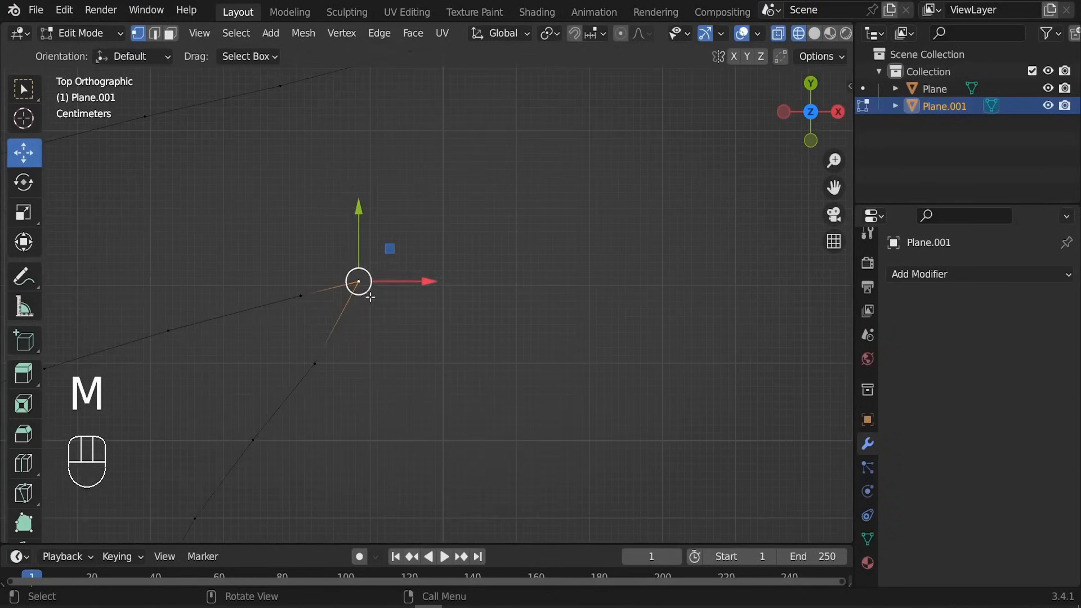
drag(358, 281, 262, 291)
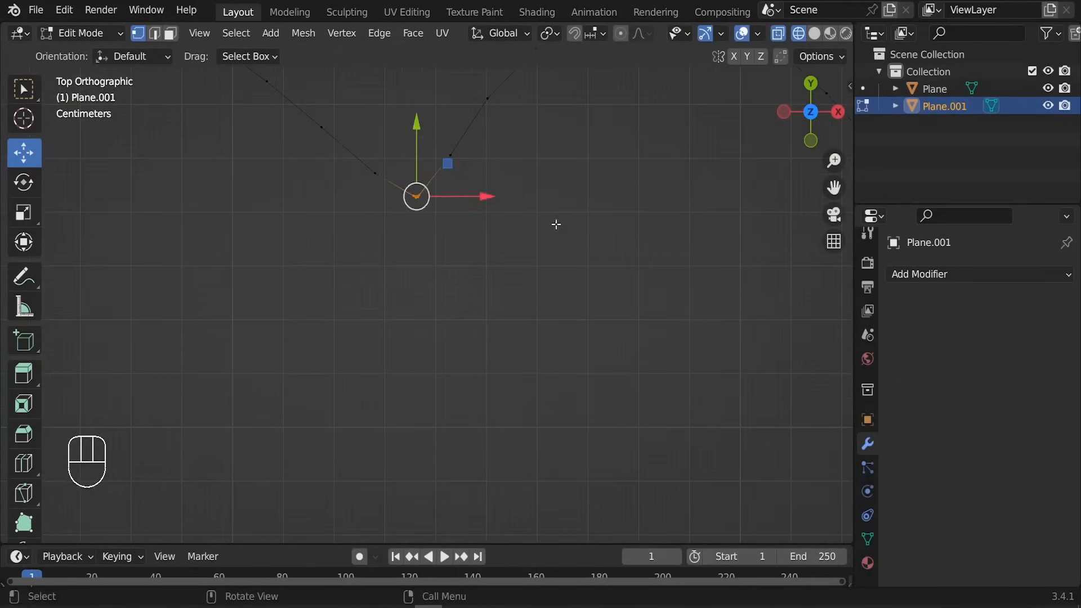
key(g)
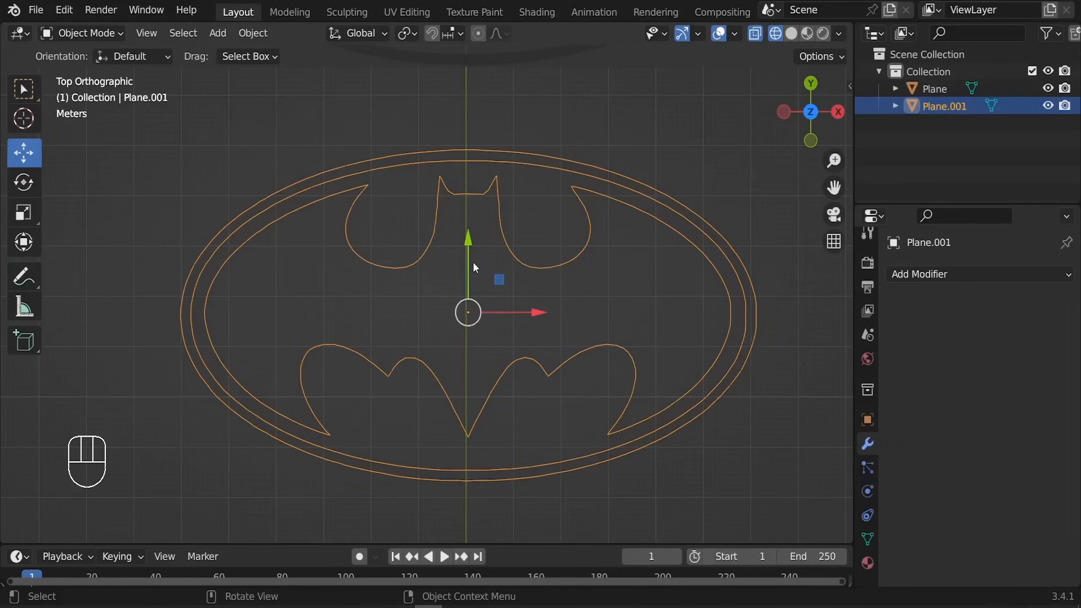
Step: Fill the bat silhouette loop with a face and select both outer ring loops
key(Tab)
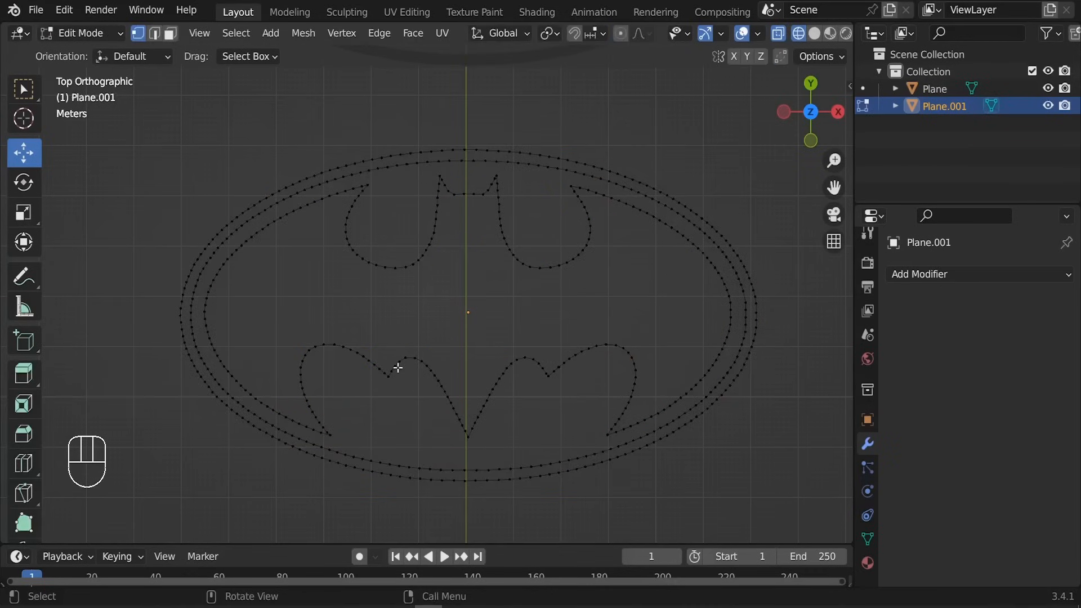
key(l)
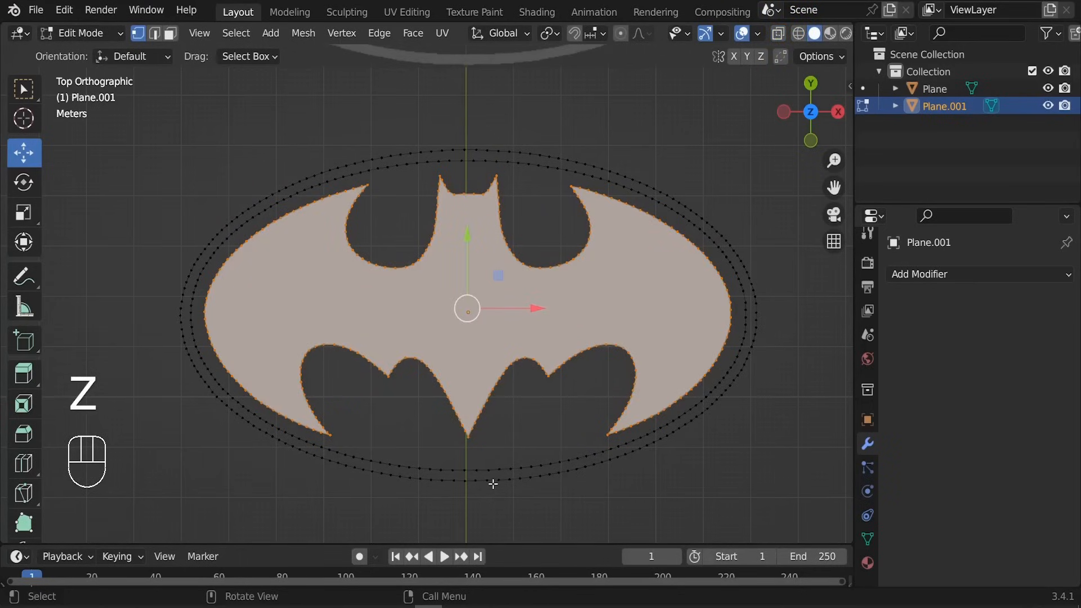
click(468, 469)
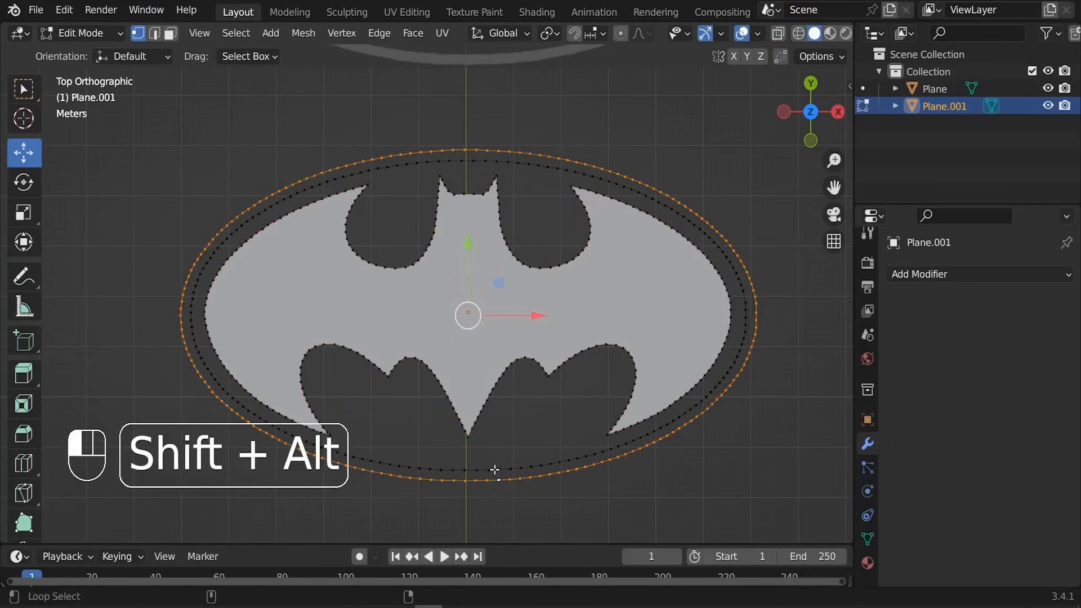
click(496, 470)
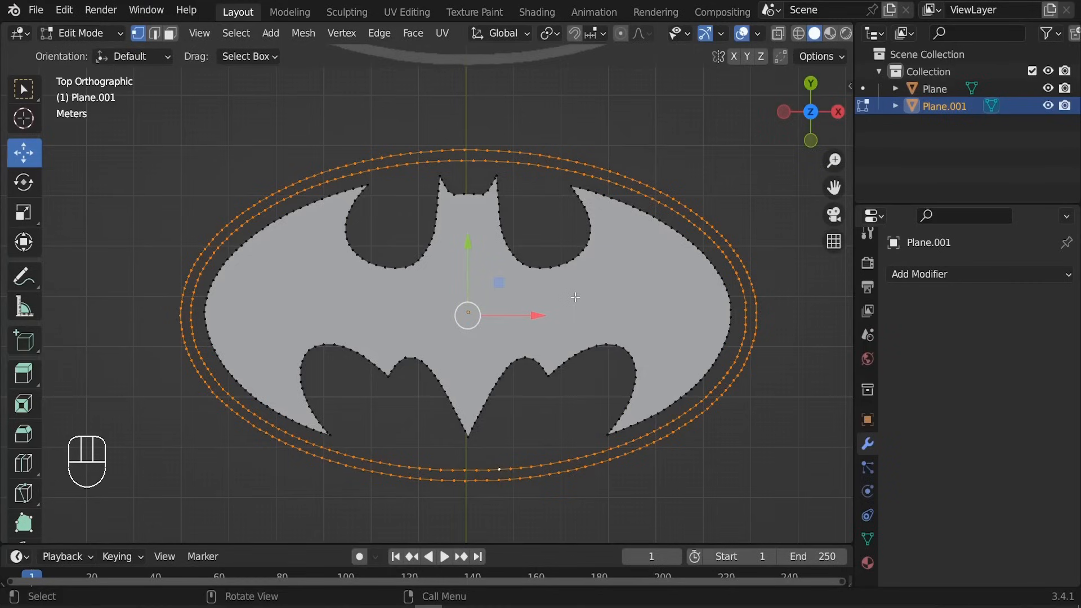
Step: Fill the band between the two rings, undoing the fill that covered the bat, and leave Edit Mode
key(f)
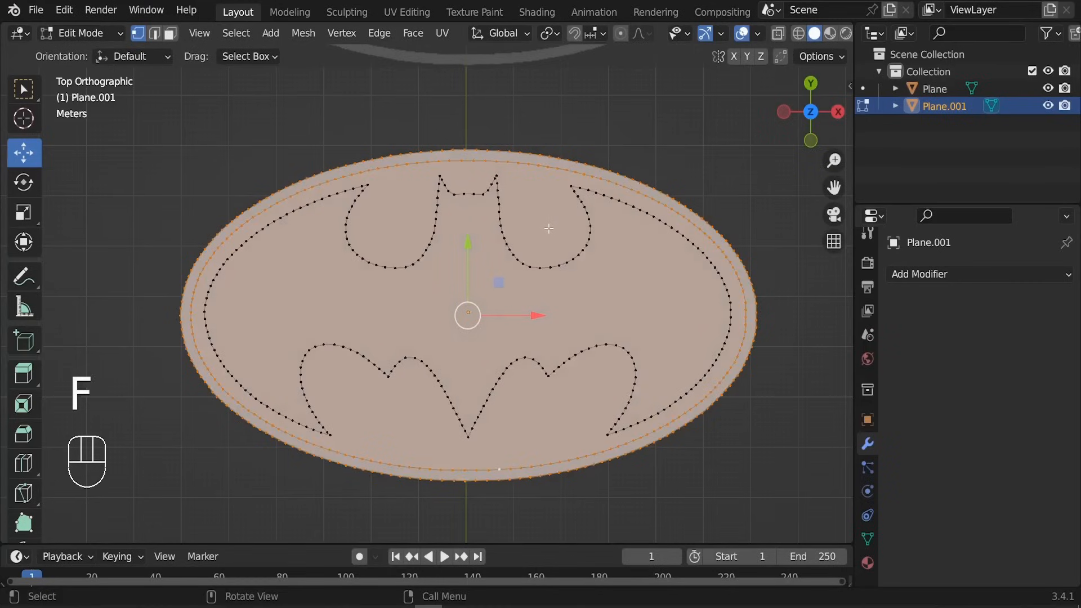
key(ctrl+z)
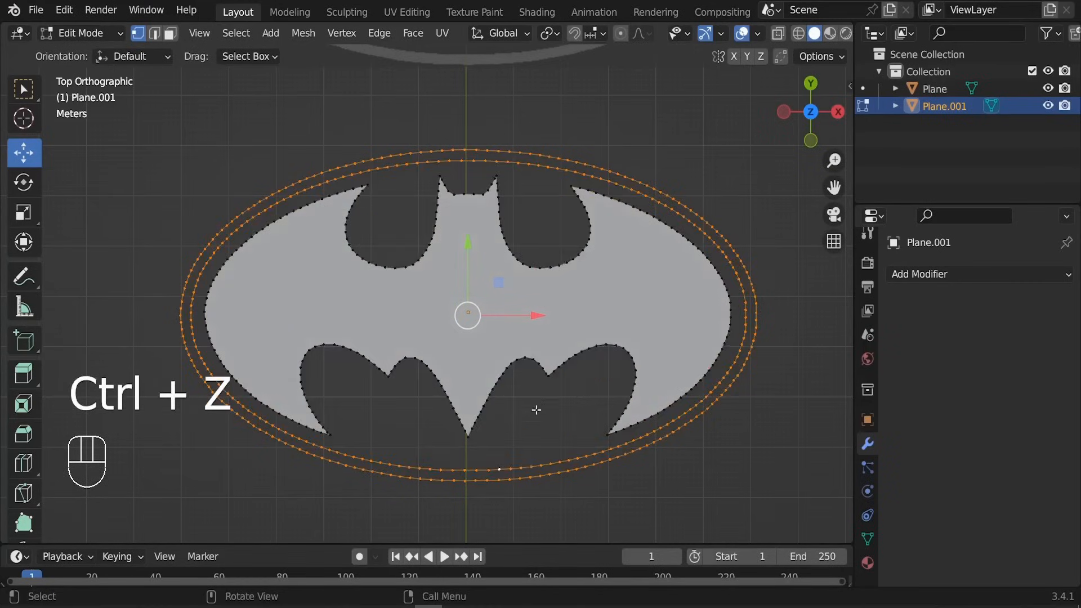
key(ctrl+z)
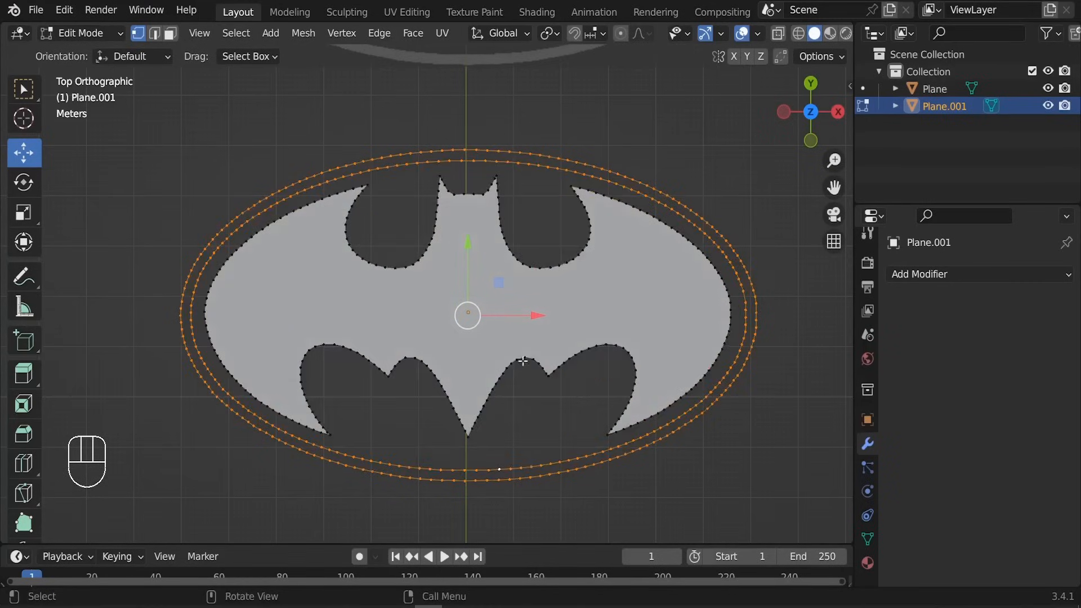
key(ctrl+e)
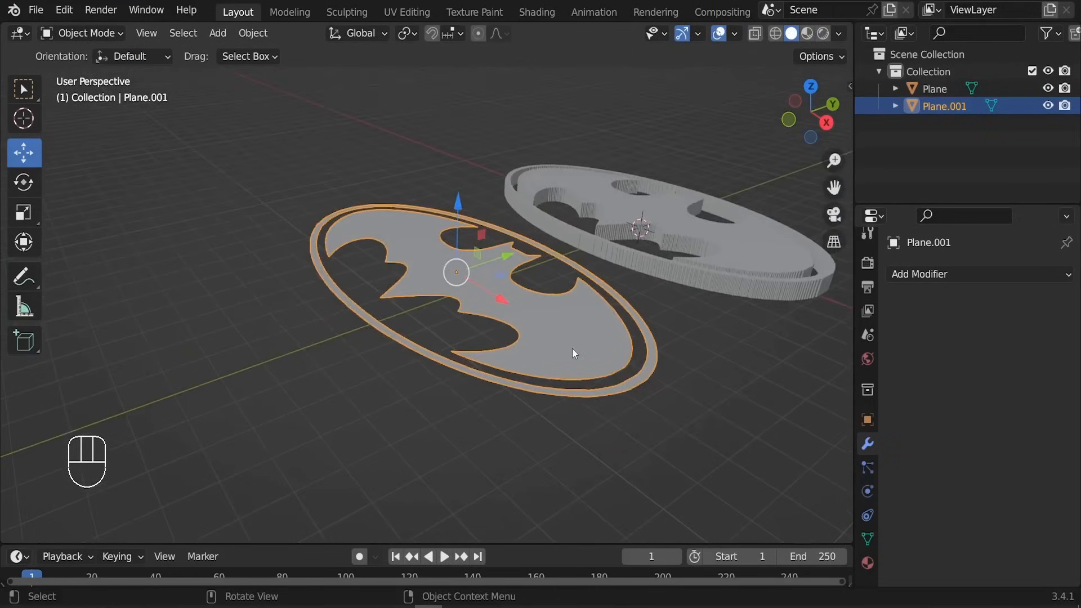
Step: Add a Solidify modifier giving the logo 0.53 m thickness
click(918, 274)
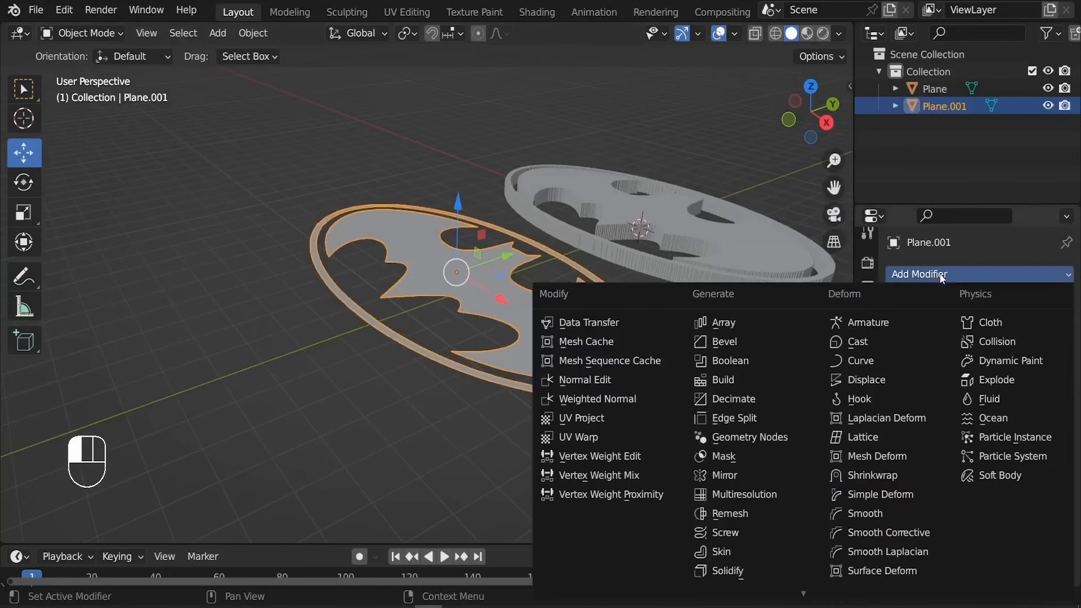
click(726, 569)
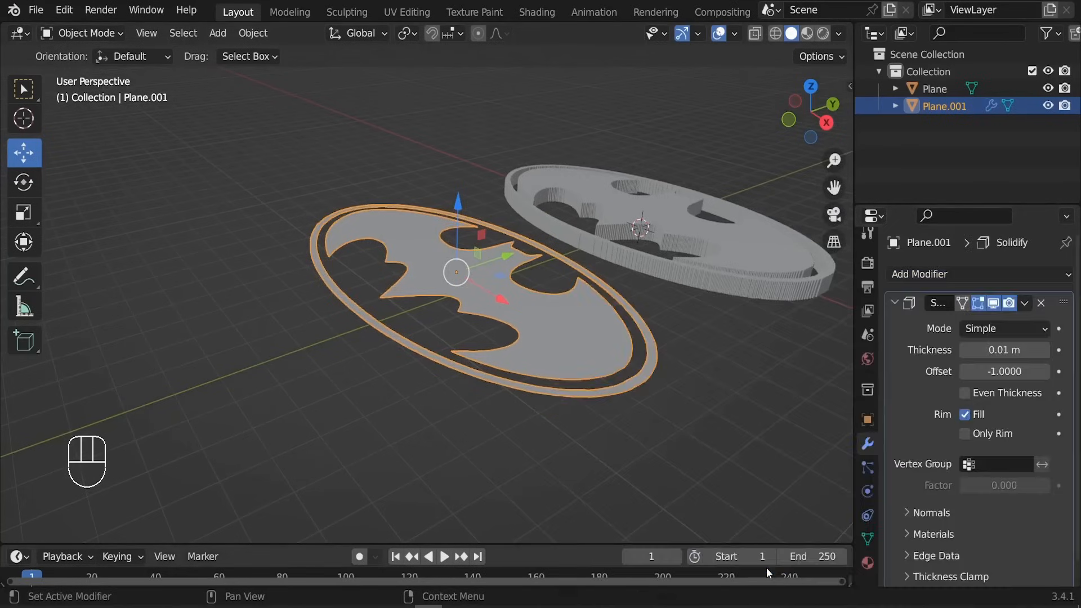
drag(1003, 349, 1027, 349)
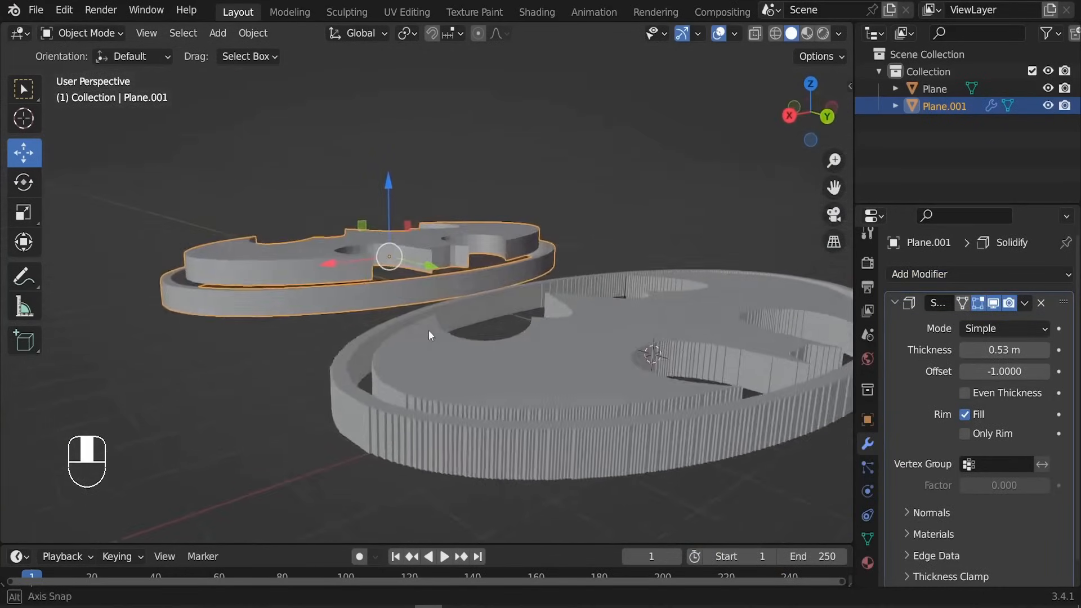
drag(428, 335, 521, 334)
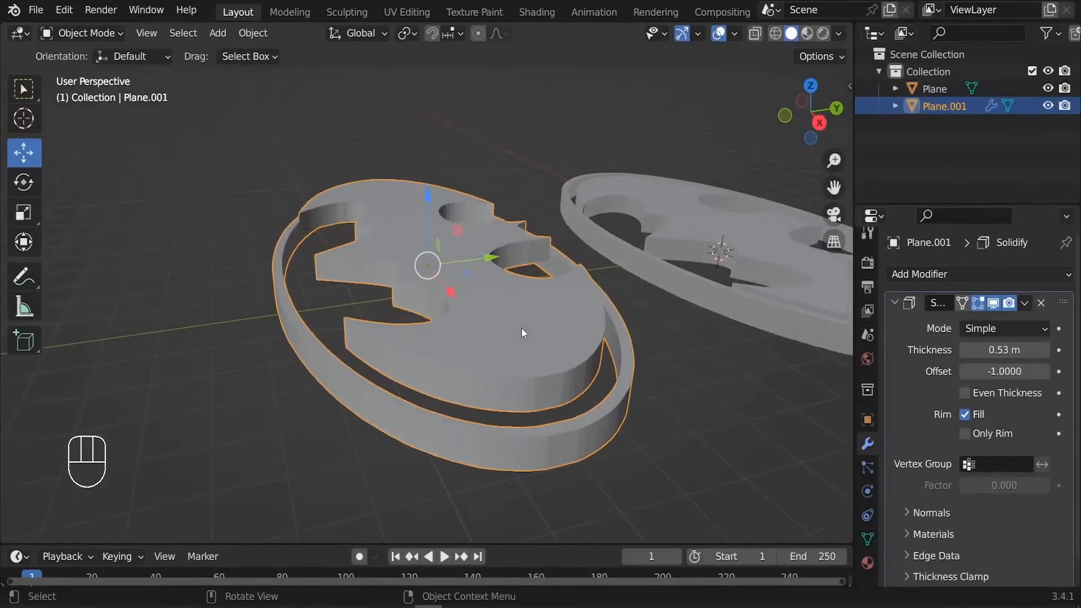
Step: Recalculate the mesh normals with Inside checked and return to Object Mode
key(Tab)
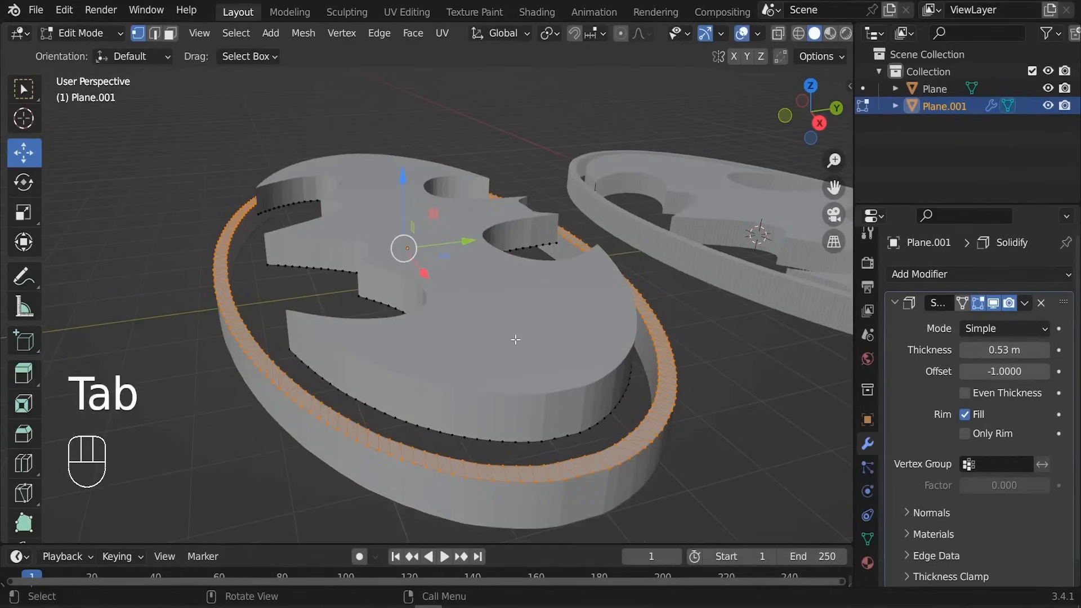
key(shift+n)
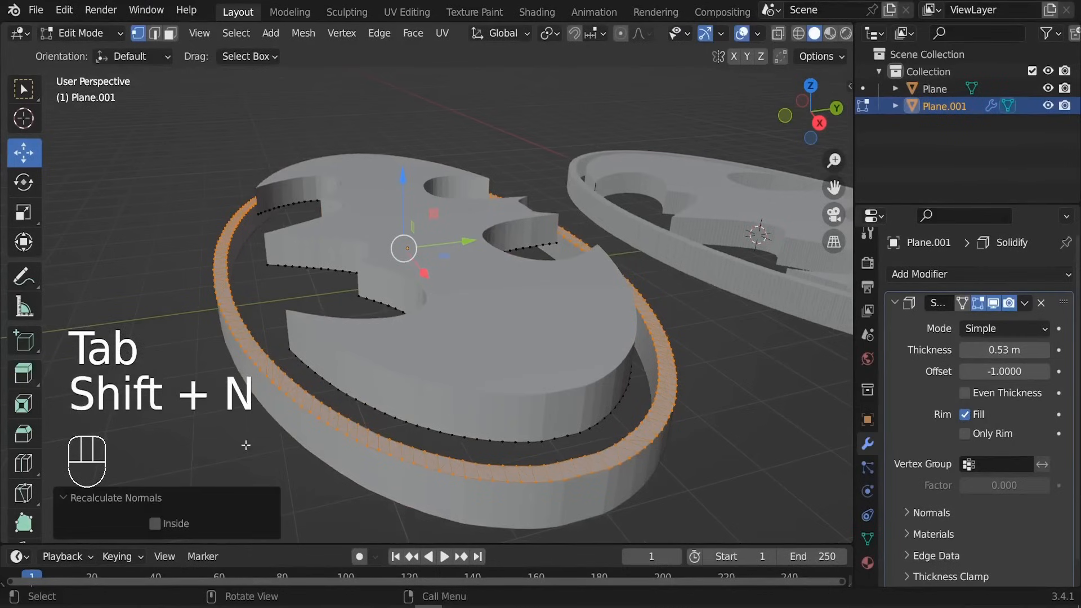
click(155, 524)
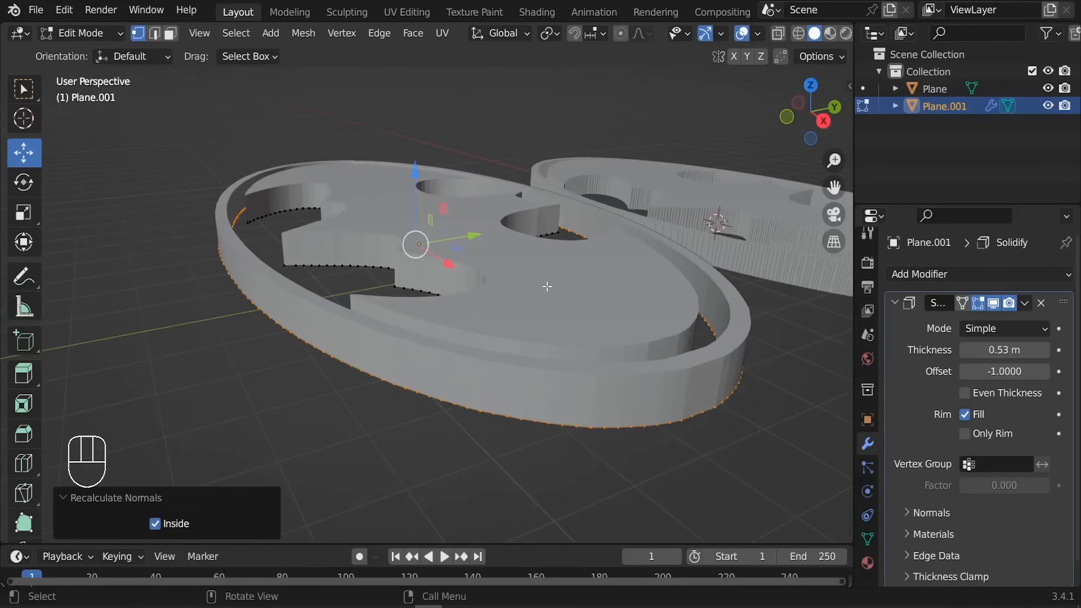
key(Tab)
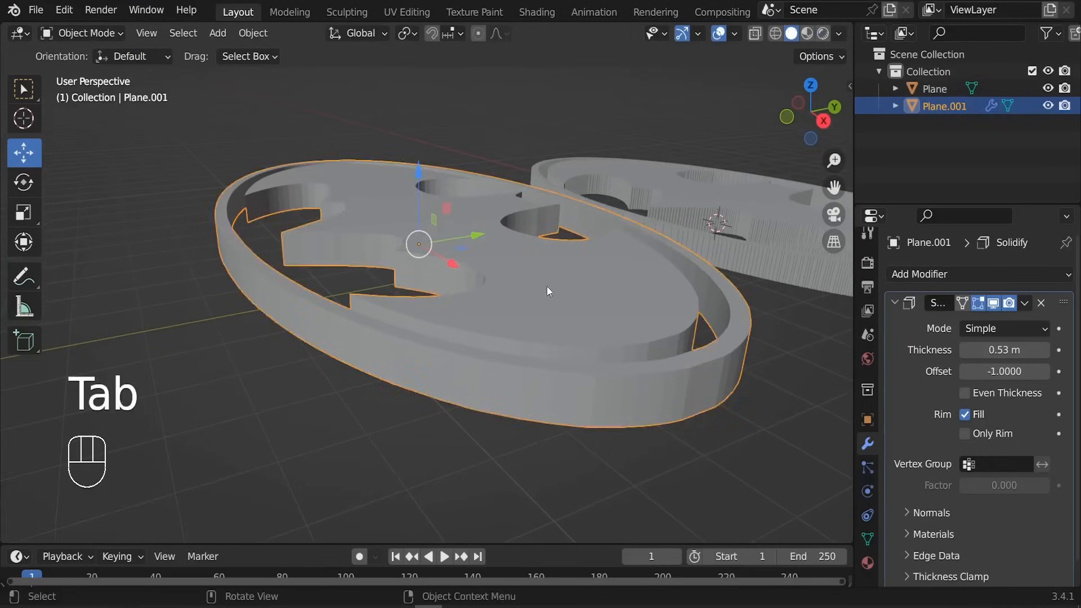
Step: Apply Shade Auto Smooth at 30° to the emblem and collapse the Solidify panel
drag(549, 291, 538, 338)
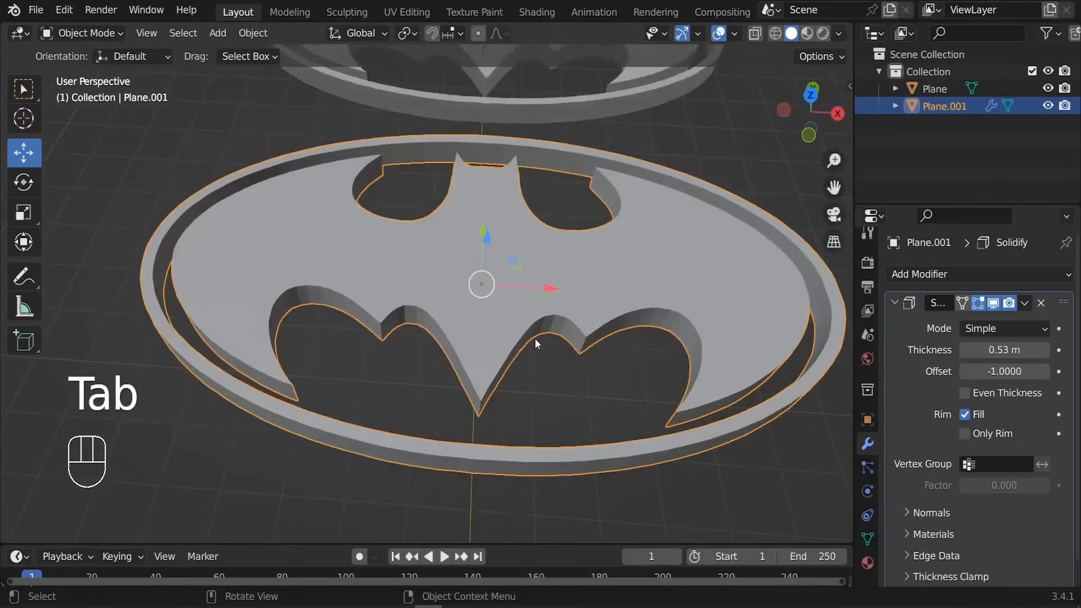
right_click(538, 345)
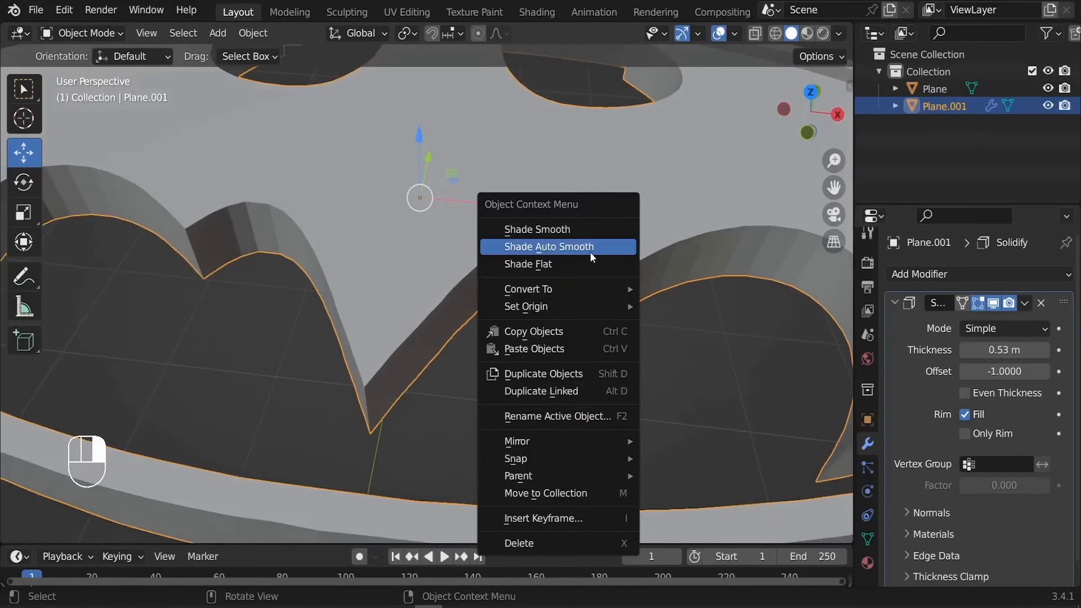
click(549, 247)
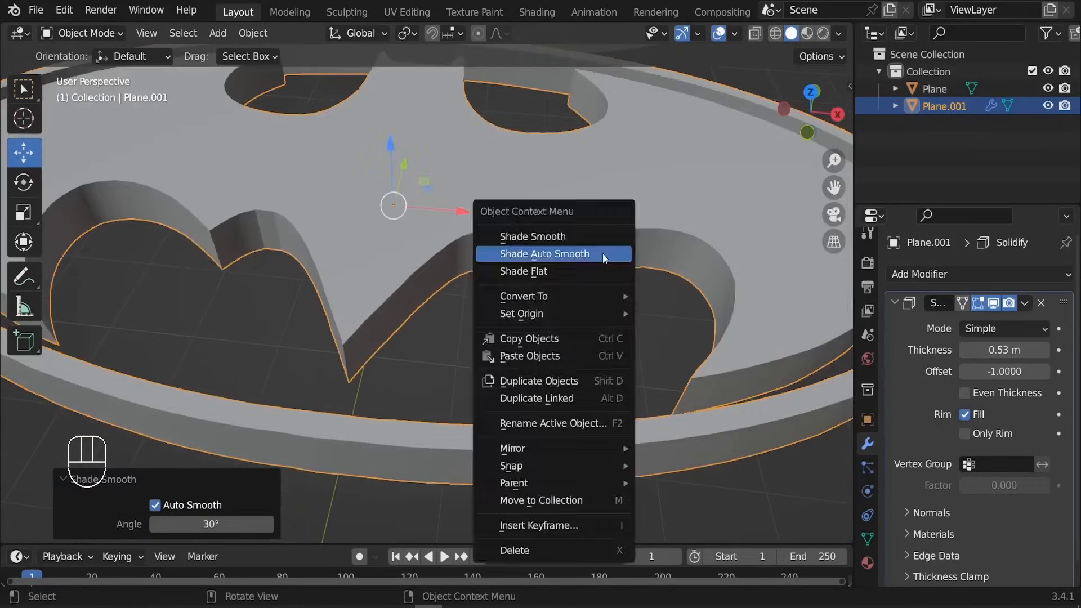
click(544, 253)
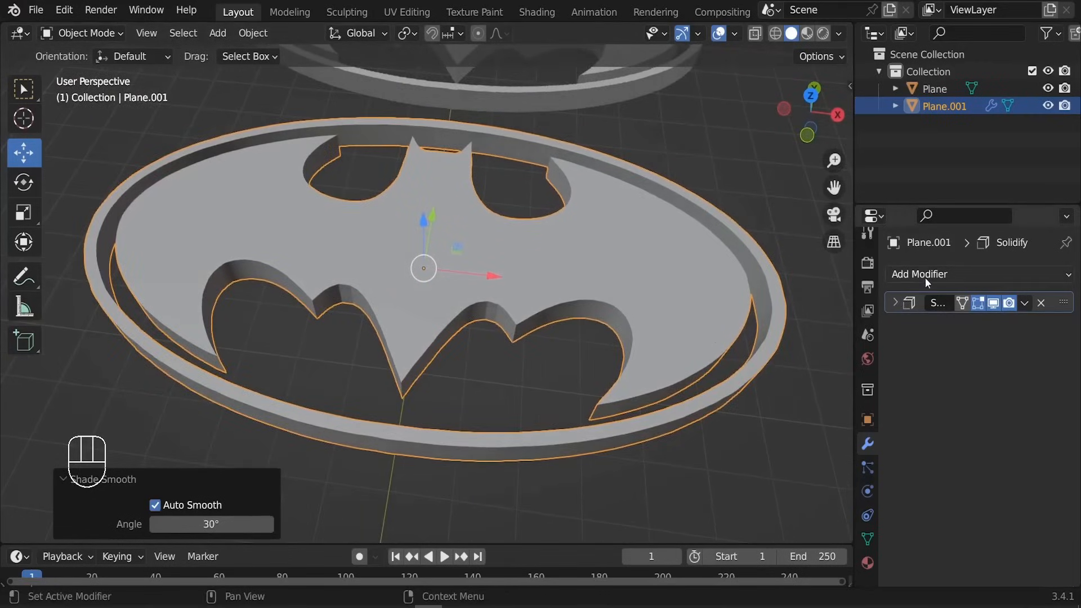